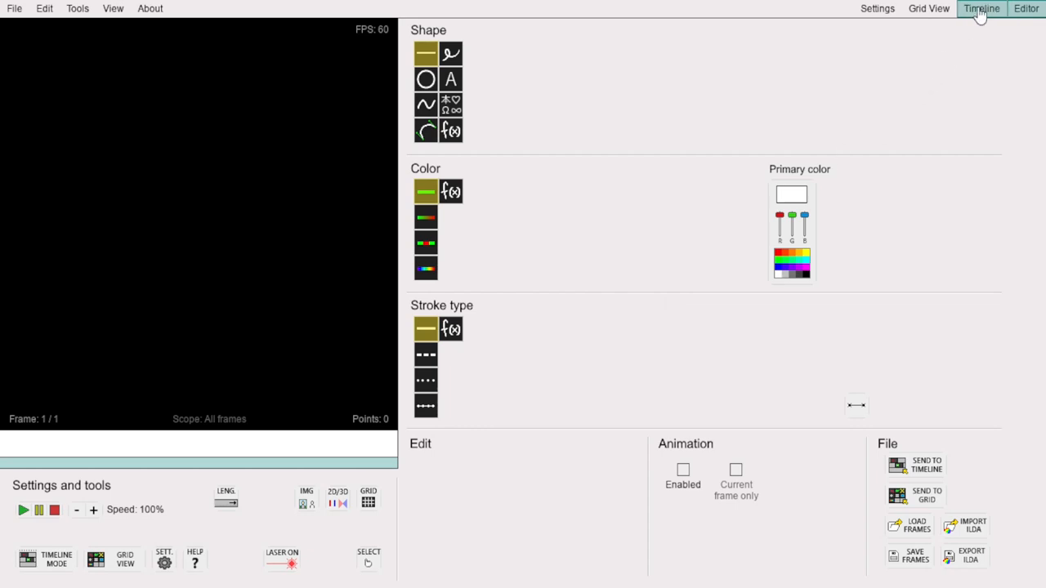
# Step: Switch to the Timeline window and dismiss its introduction notice with OK
pyautogui.click(981, 10)
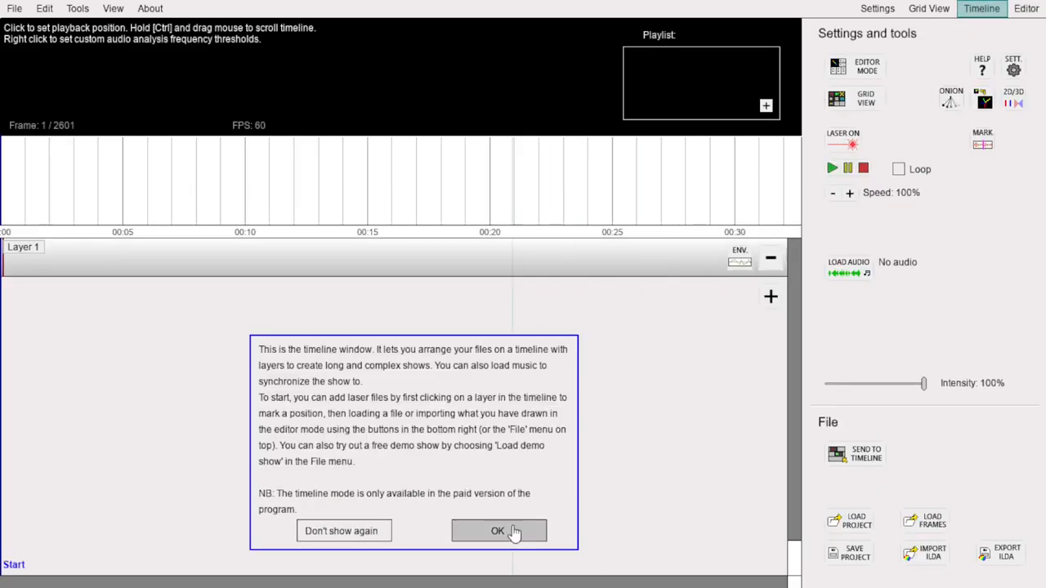
pyautogui.click(496, 529)
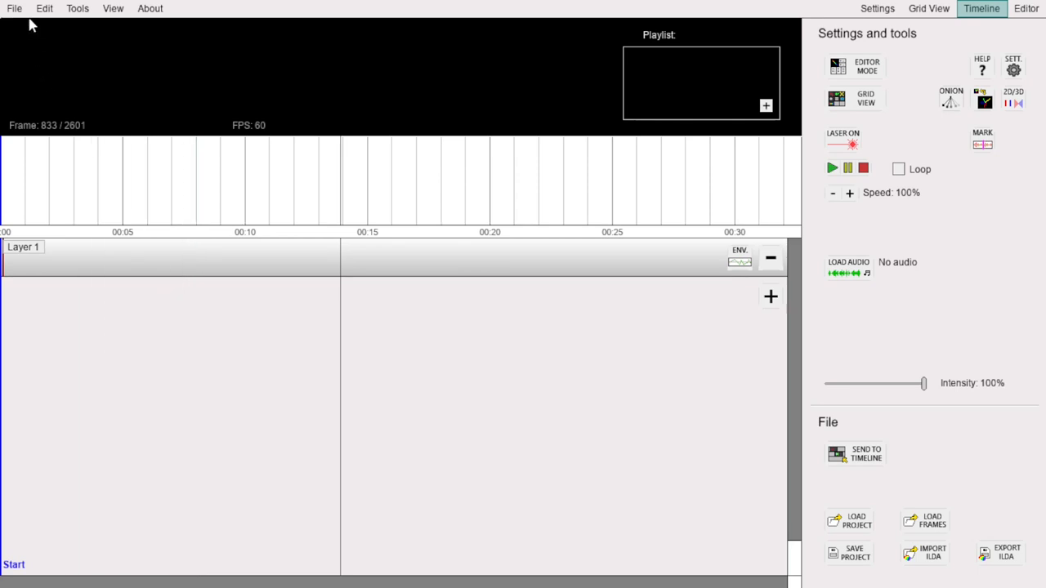
# Step: Load the demo show from the File menu, bringing in the Funky Beat audio and two layers
pyautogui.click(12, 8)
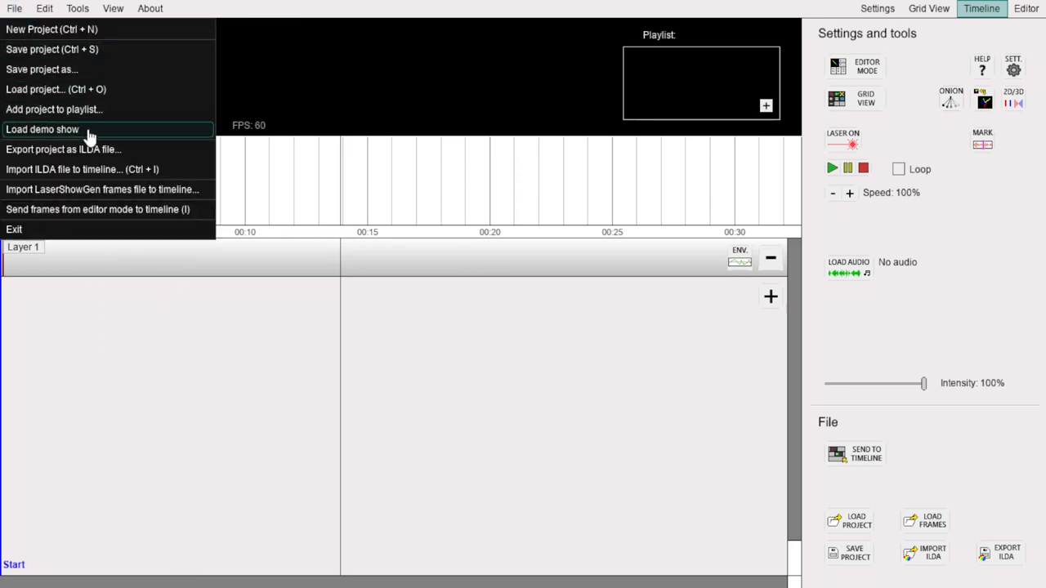
pyautogui.moveTo(487, 287)
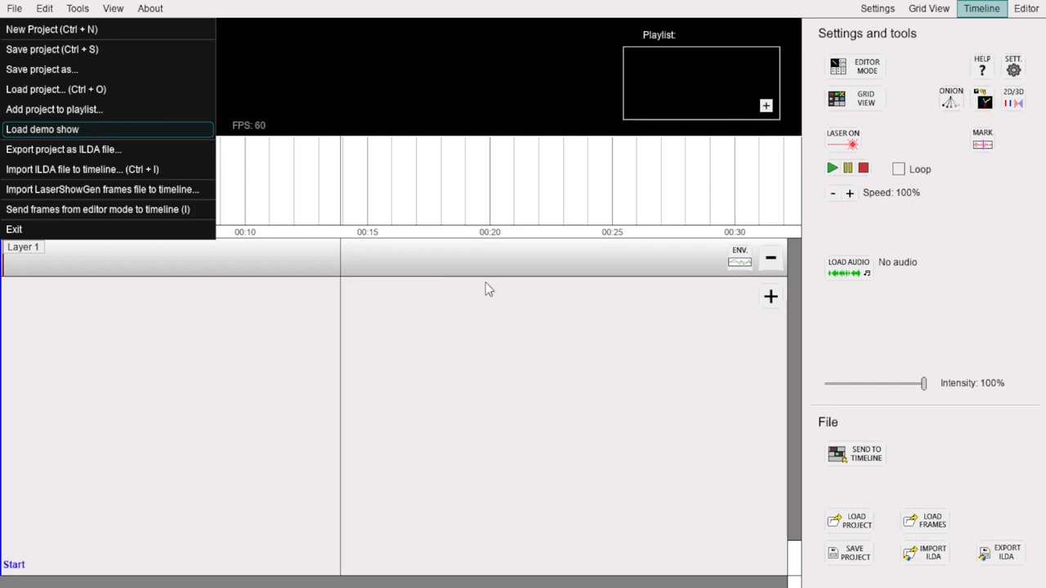
pyautogui.click(42, 129)
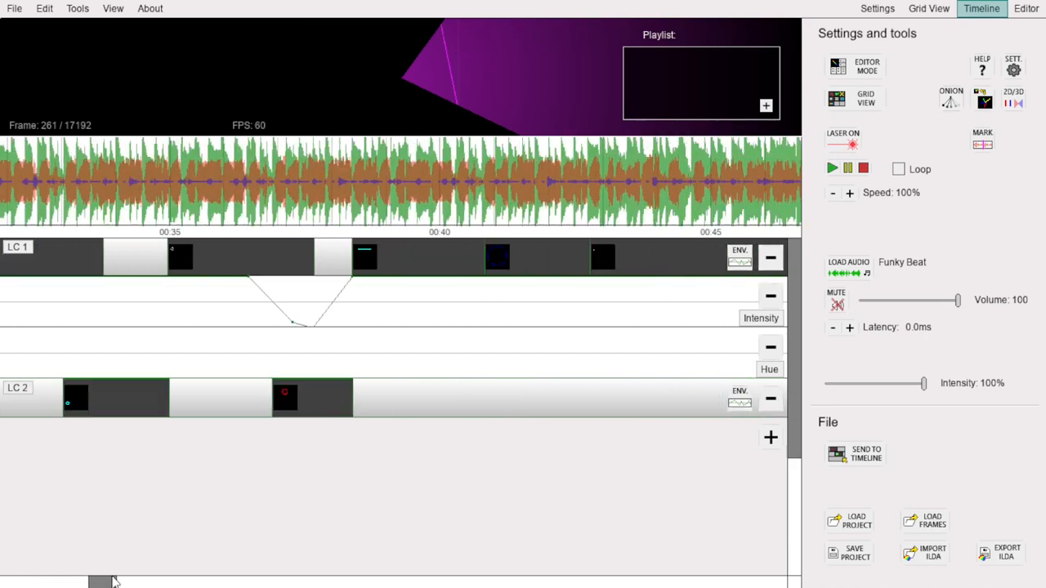
pyautogui.moveTo(520, 454)
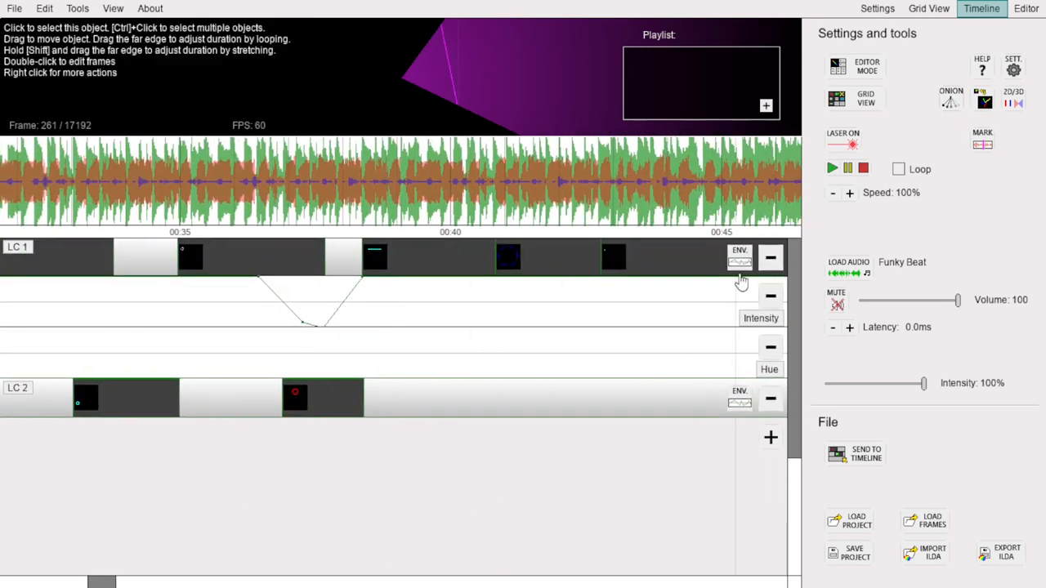
pyautogui.click(978, 68)
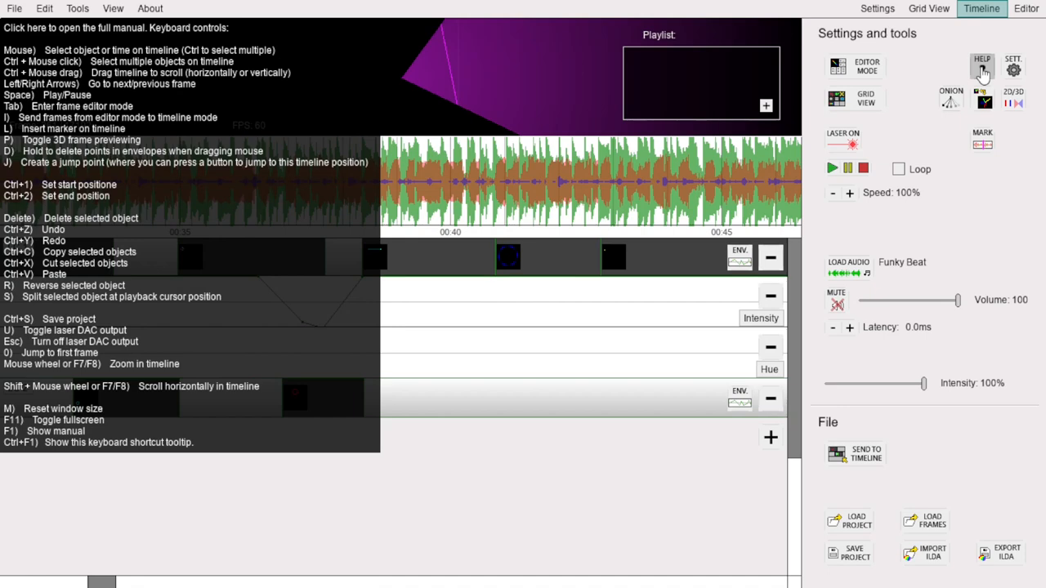
pyautogui.click(977, 63)
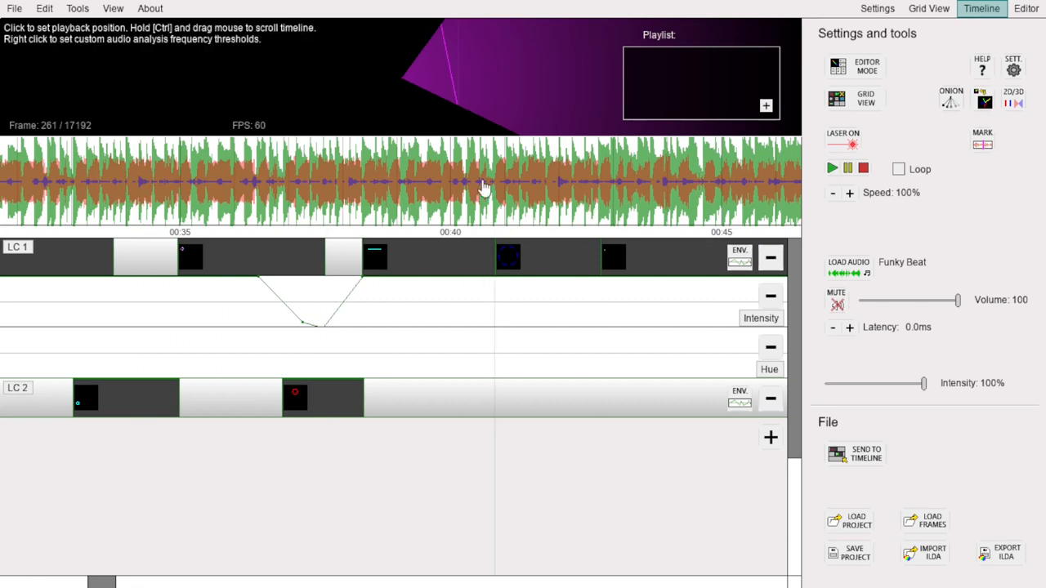
pyautogui.click(448, 193)
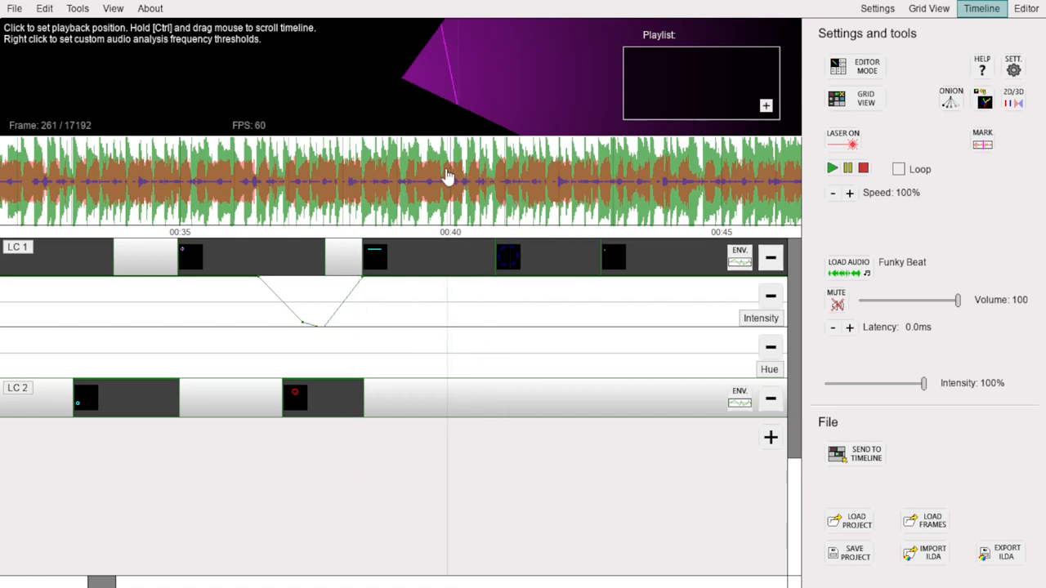
pyautogui.moveTo(400, 261)
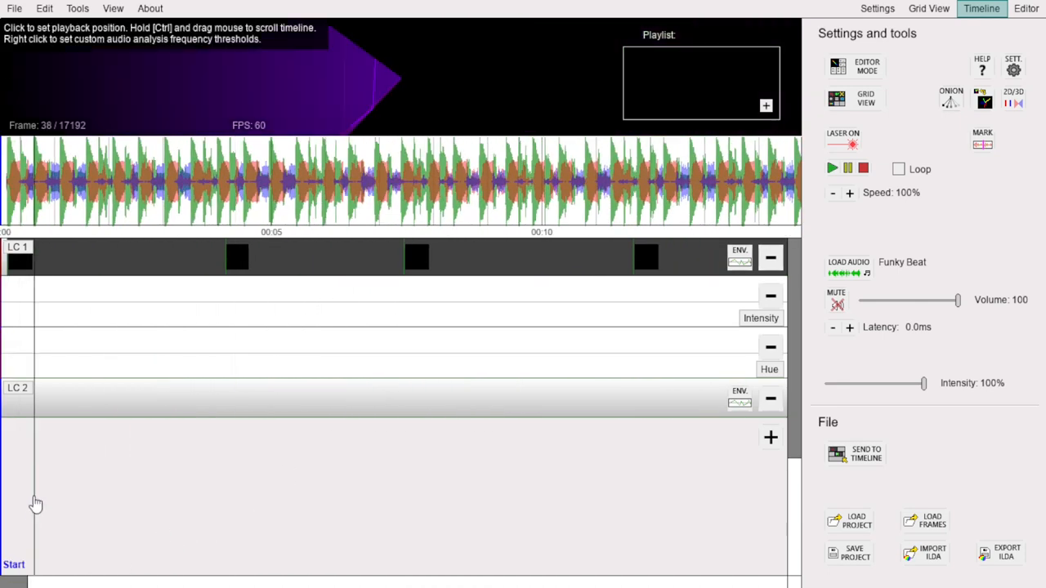
pyautogui.click(128, 180)
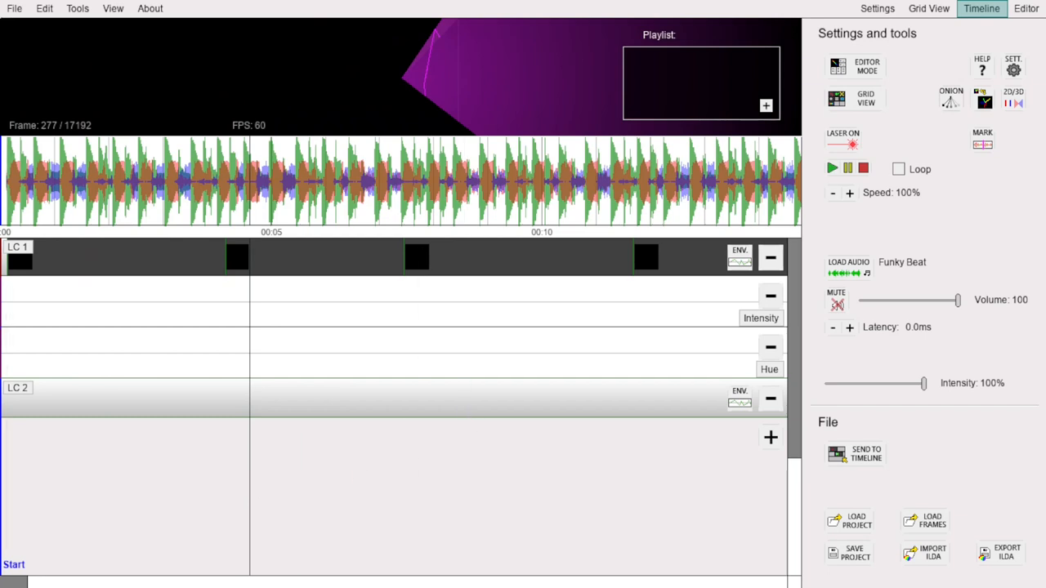
pyautogui.moveTo(183, 323)
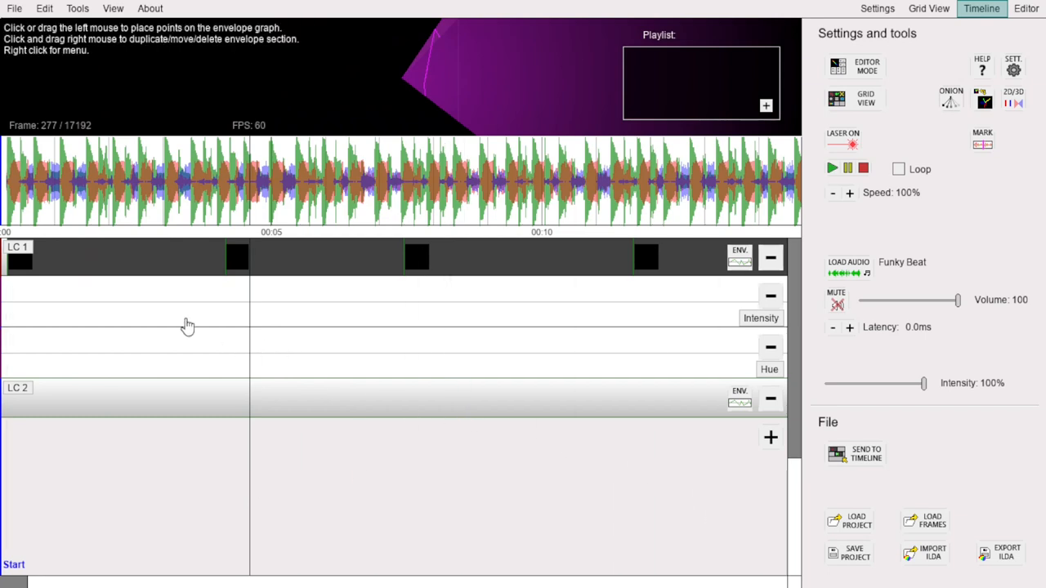
pyautogui.moveTo(15, 8)
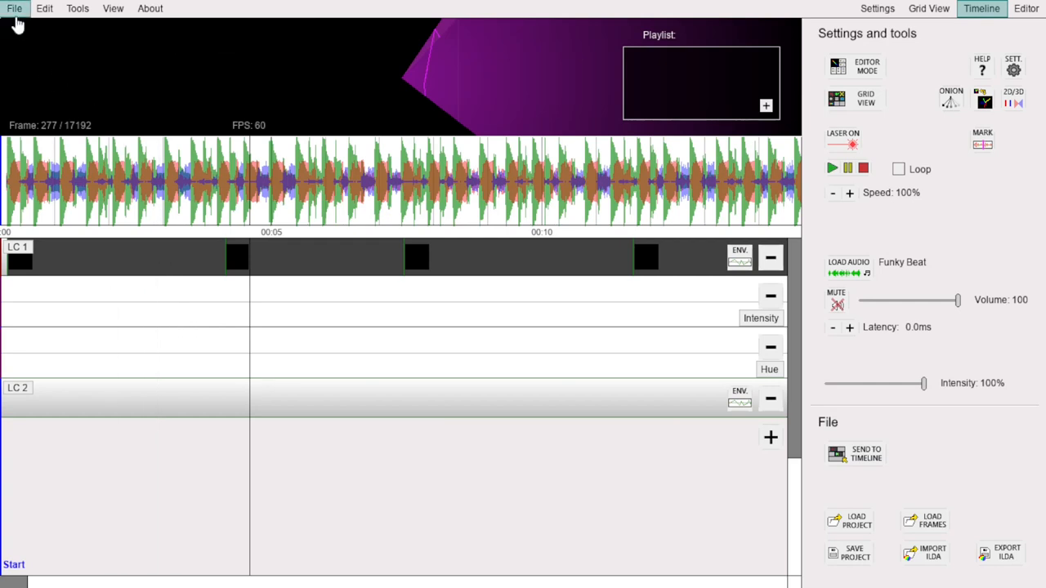
# Step: Start a New Project from the File menu and add a first layer to its timeline
pyautogui.click(10, 10)
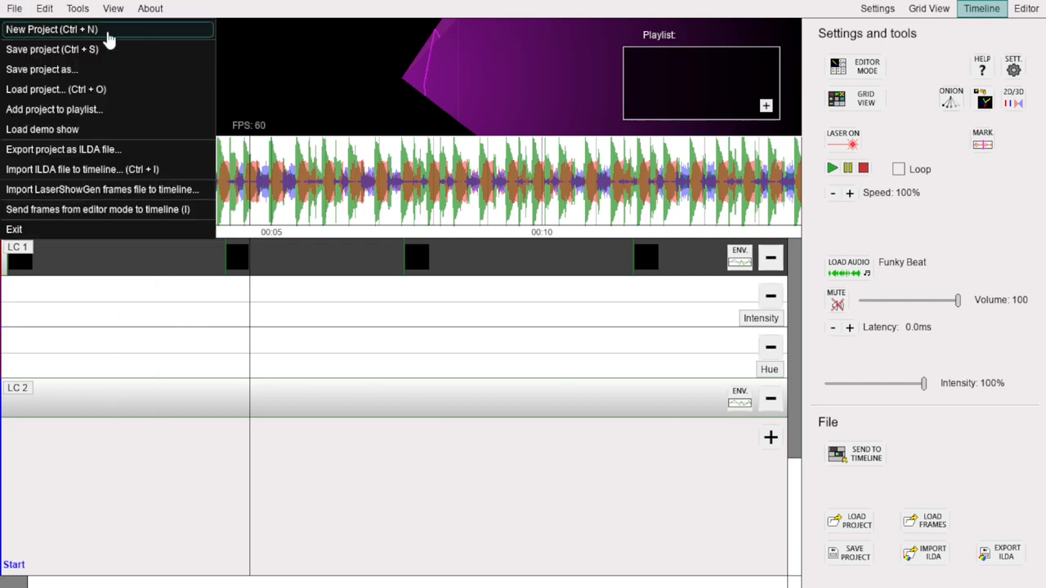
pyautogui.moveTo(134, 45)
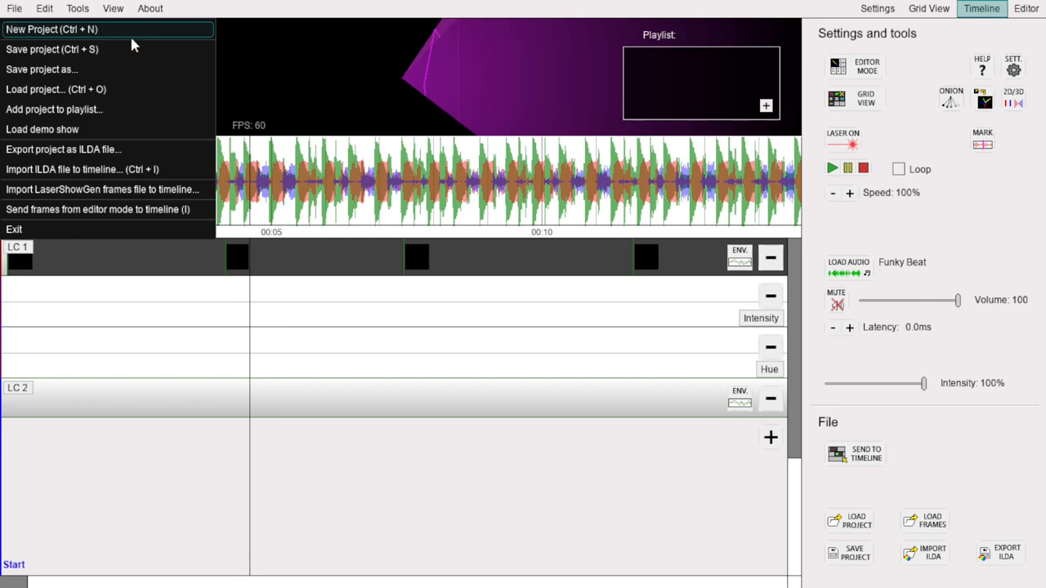
pyautogui.click(50, 29)
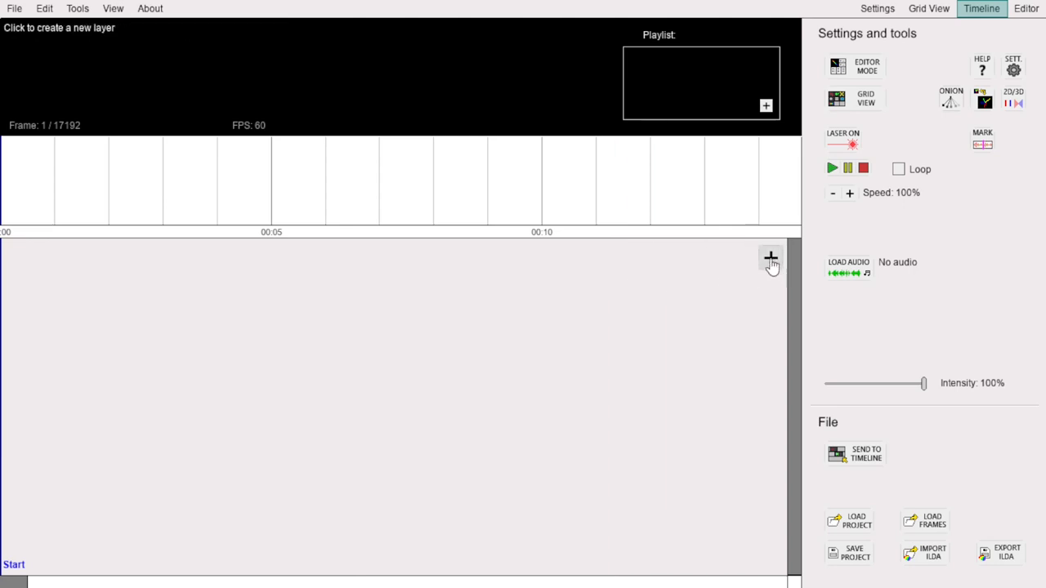
pyautogui.click(770, 258)
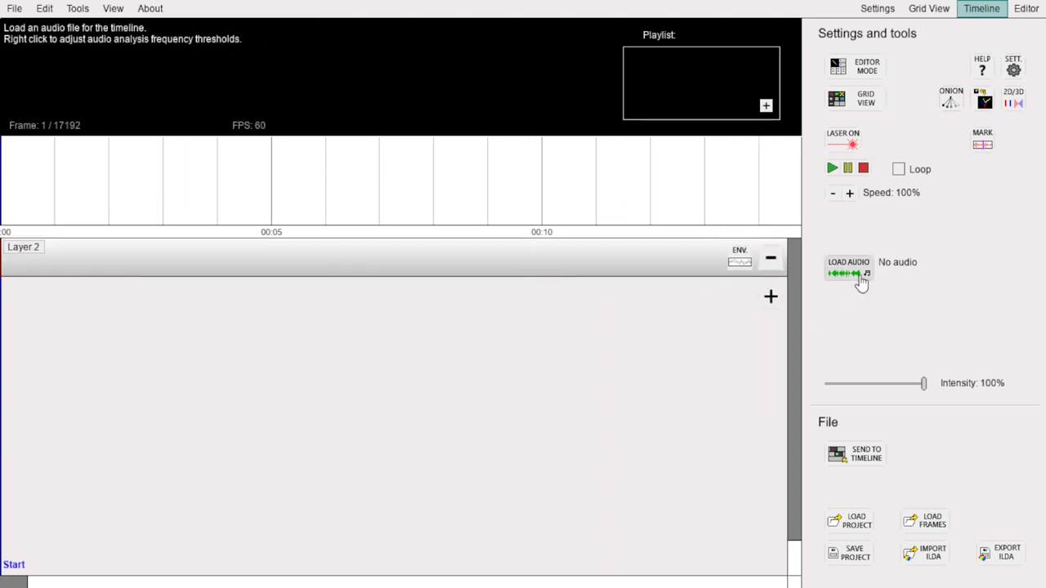
pyautogui.moveTo(563, 566)
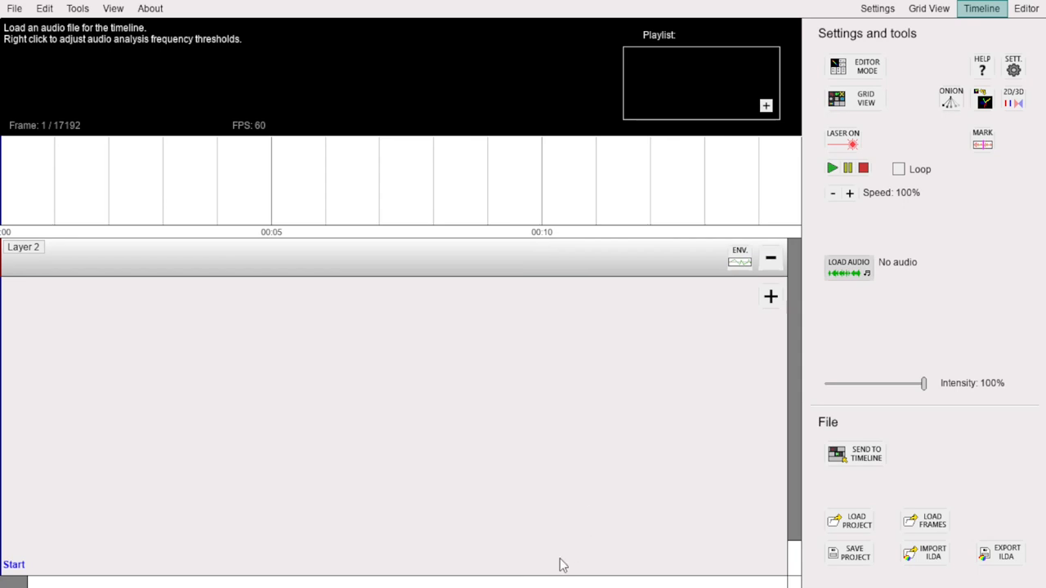
# Step: Load the 'Free house loop 113 down' audio track and set the playback position near its start
pyautogui.click(849, 268)
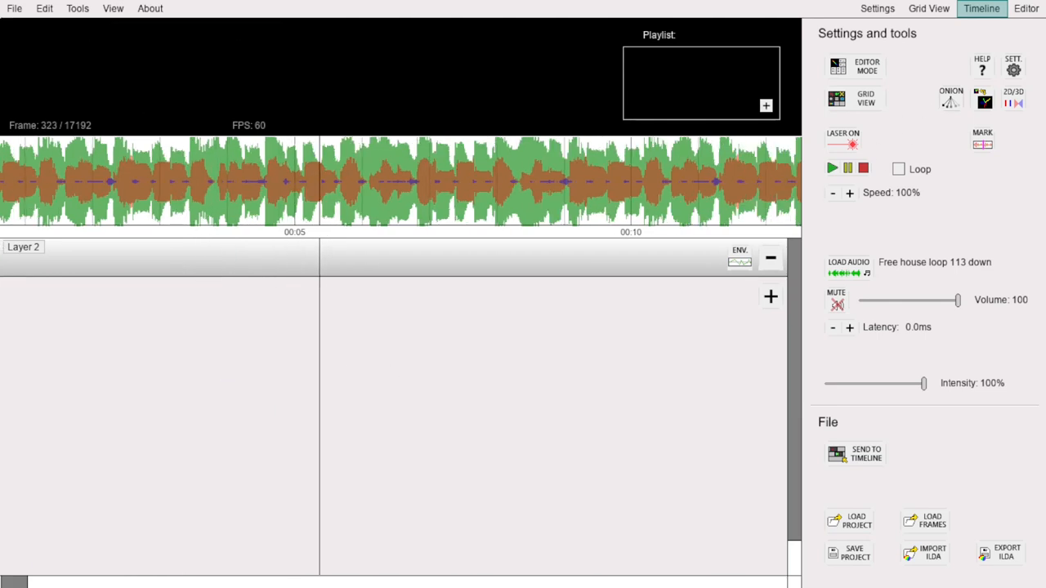
pyautogui.moveTo(409, 189)
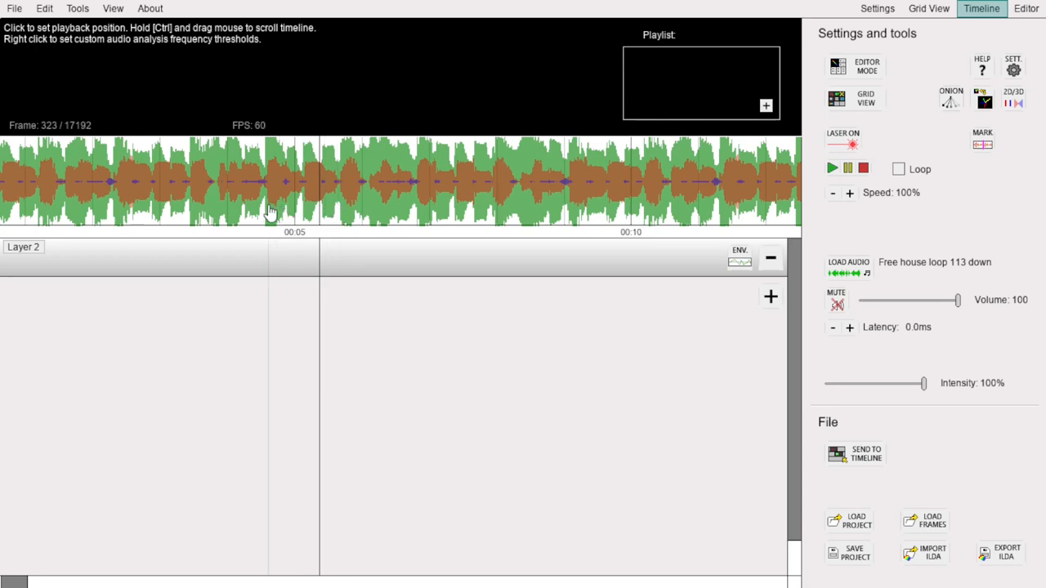
pyautogui.click(114, 212)
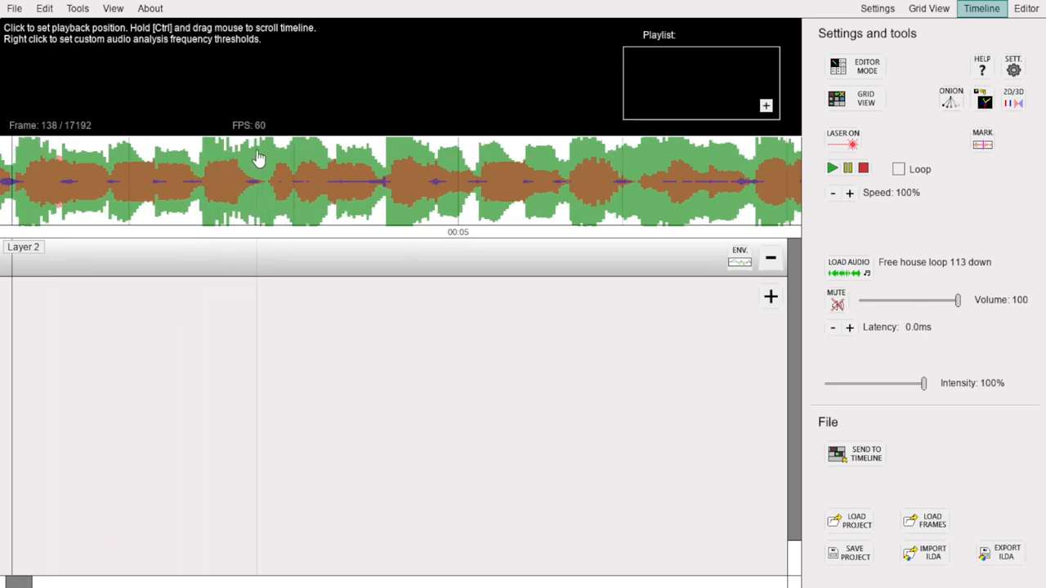
pyautogui.click(227, 183)
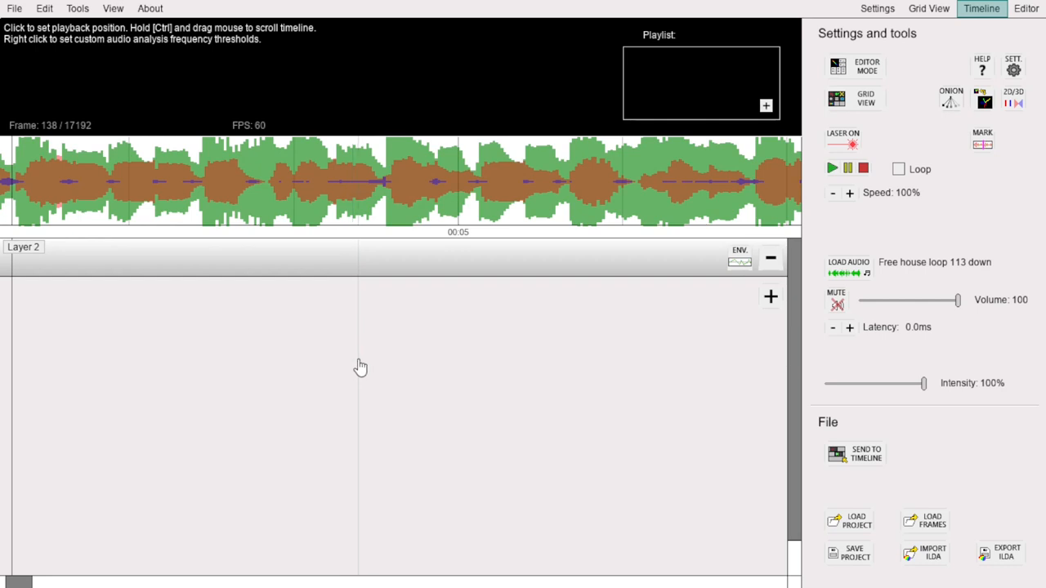
pyautogui.moveTo(360, 367)
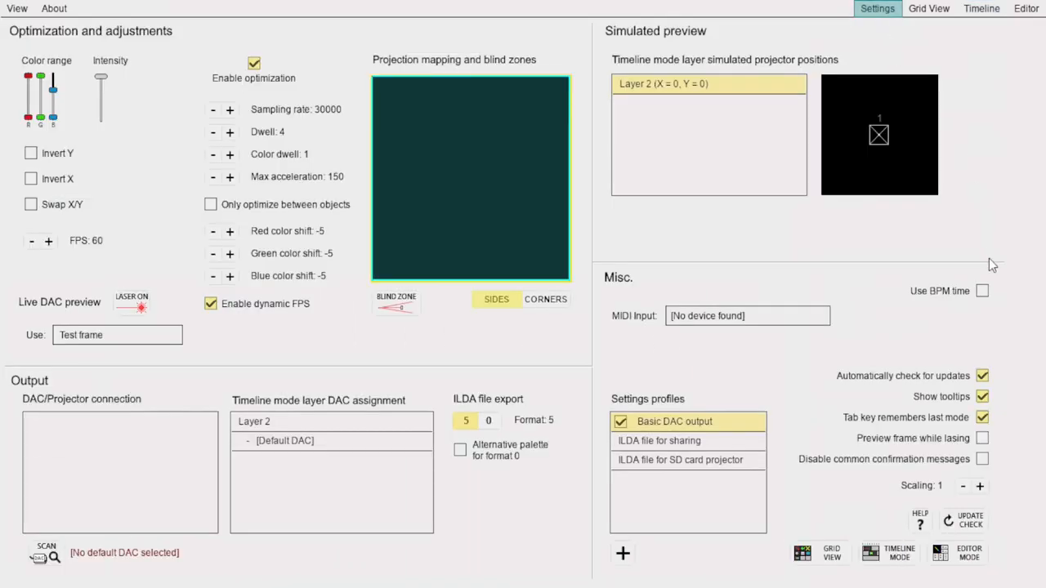
# Step: Enable Use BPM time with Base BPM lowered to 107, returning to a beat-labelled timeline
pyautogui.click(984, 291)
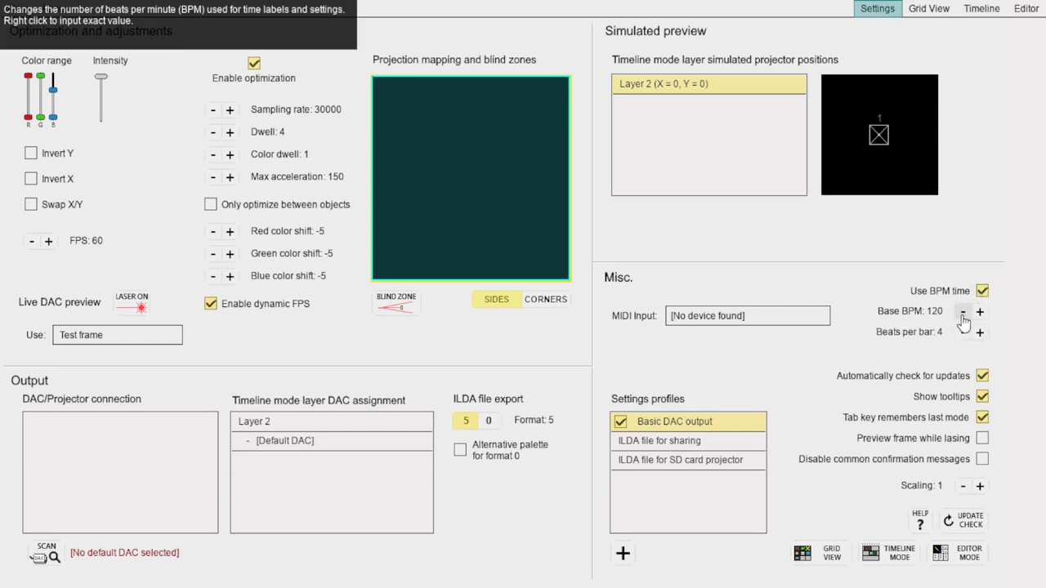
pyautogui.click(963, 314)
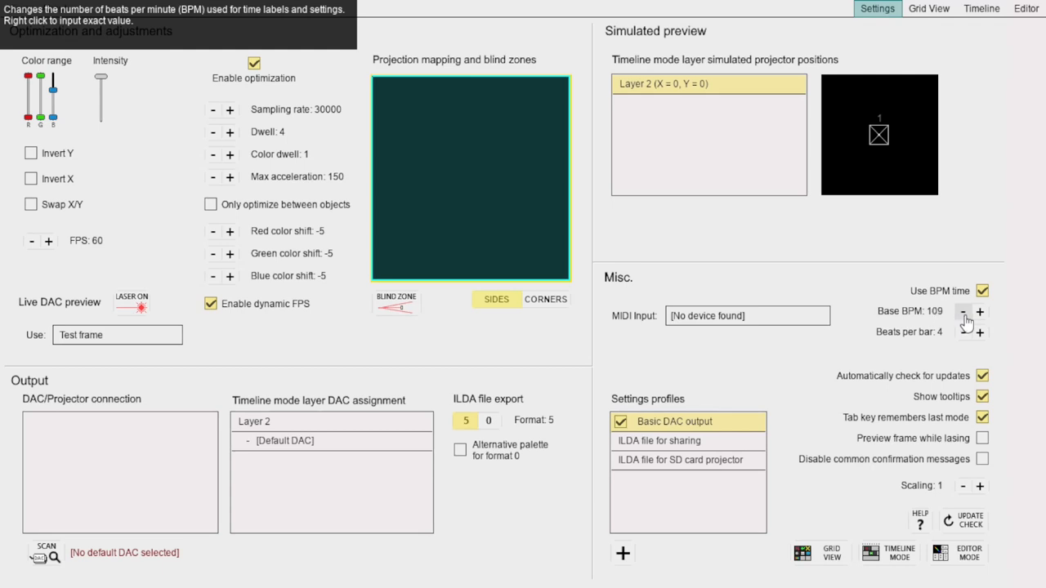
pyautogui.click(961, 317)
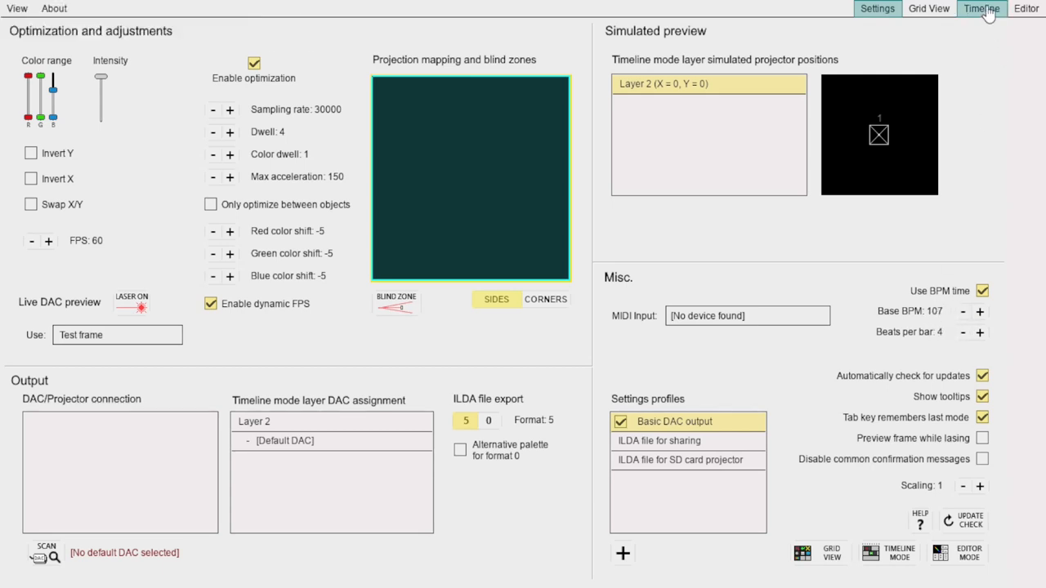
pyautogui.click(983, 10)
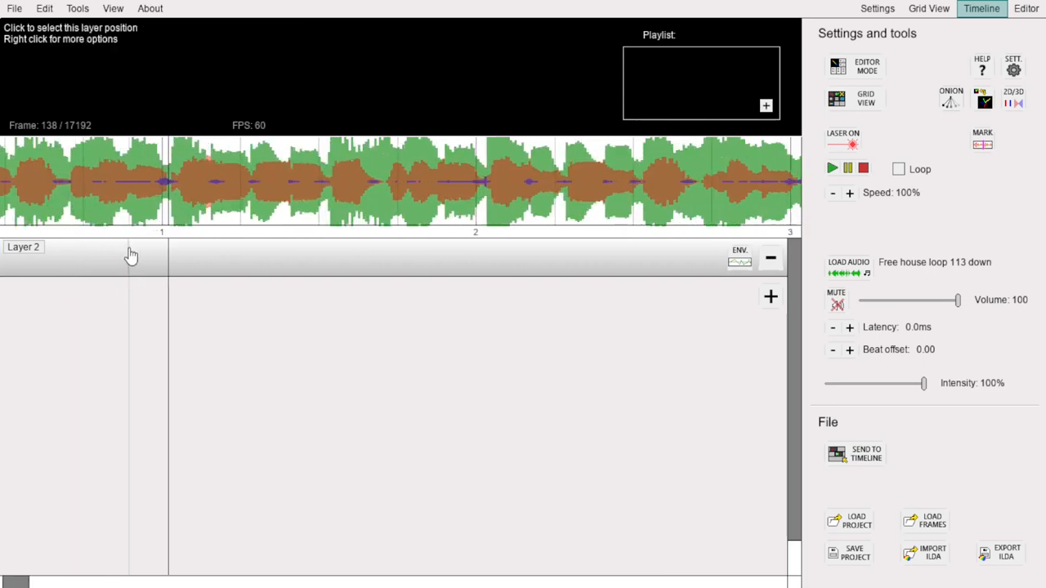
# Step: Set the playback position and raise the Beat offset to 0.20 to align the beat chart
pyautogui.click(309, 178)
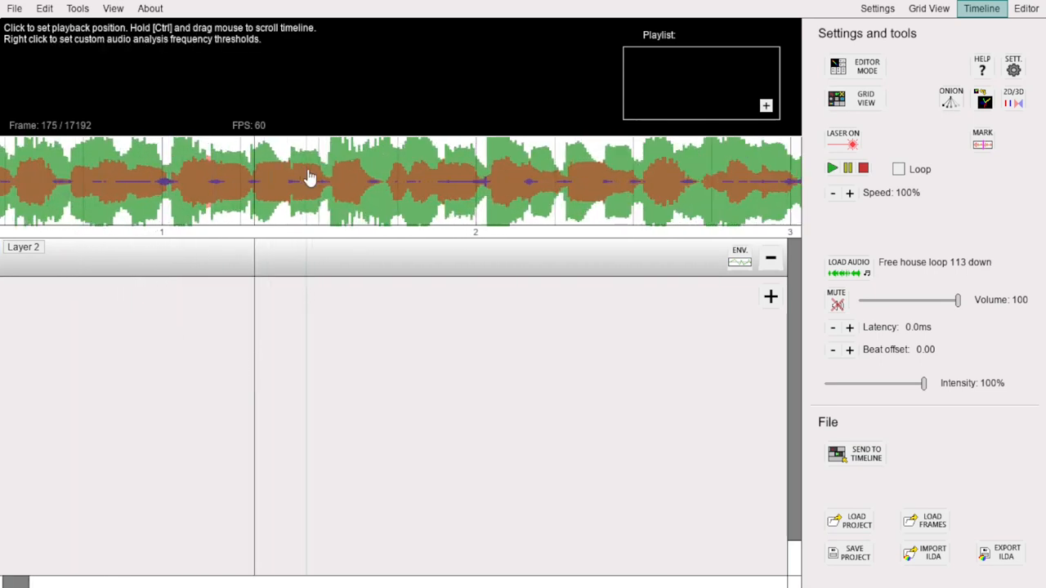
pyautogui.moveTo(850, 350)
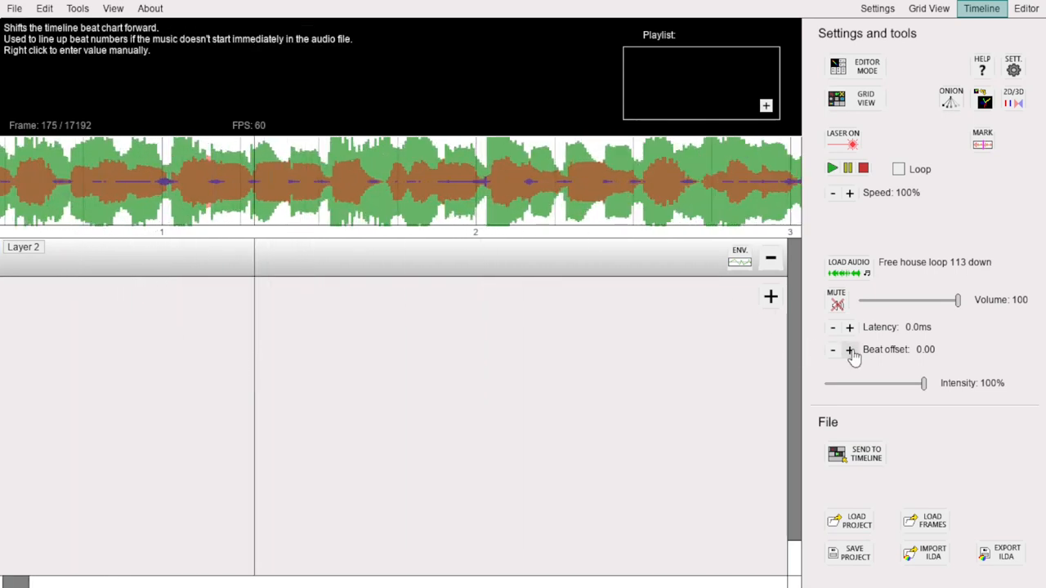
pyautogui.click(846, 350)
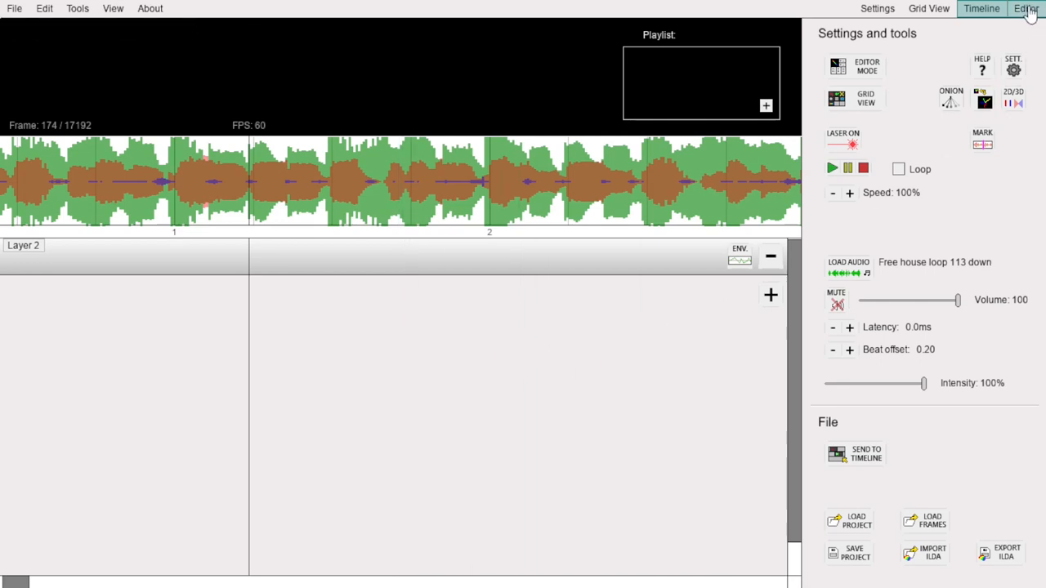
# Step: Import the wave LaserShowGen frames file to the timeline and position the clip on Layer 2
pyautogui.click(1030, 10)
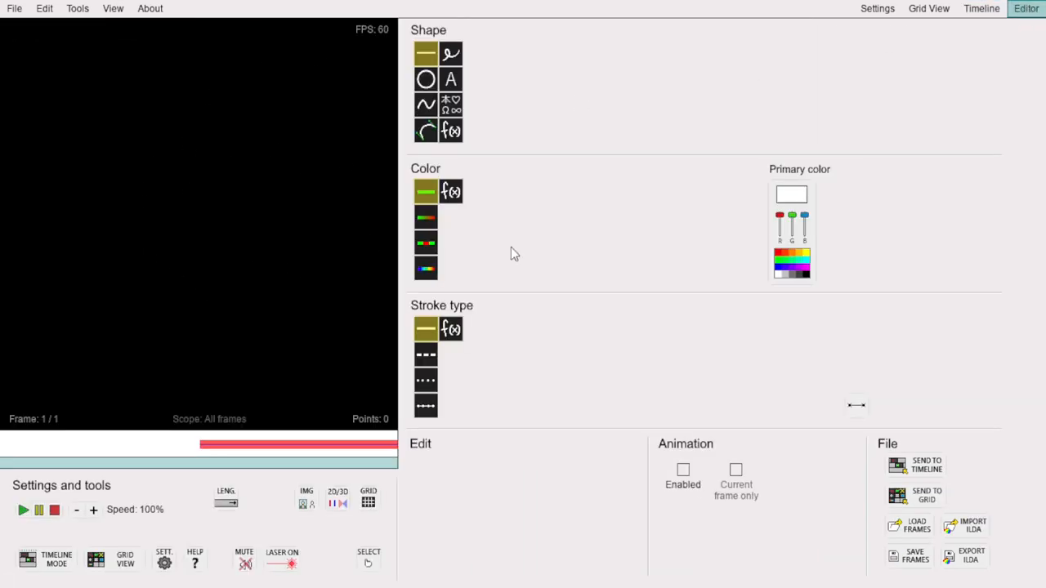
pyautogui.click(981, 9)
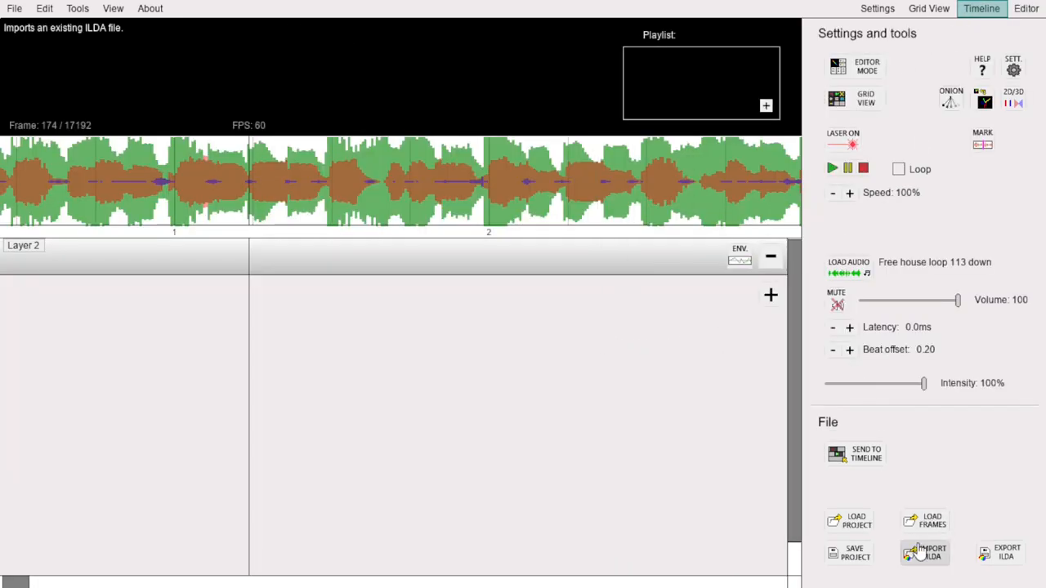
pyautogui.moveTo(46, 106)
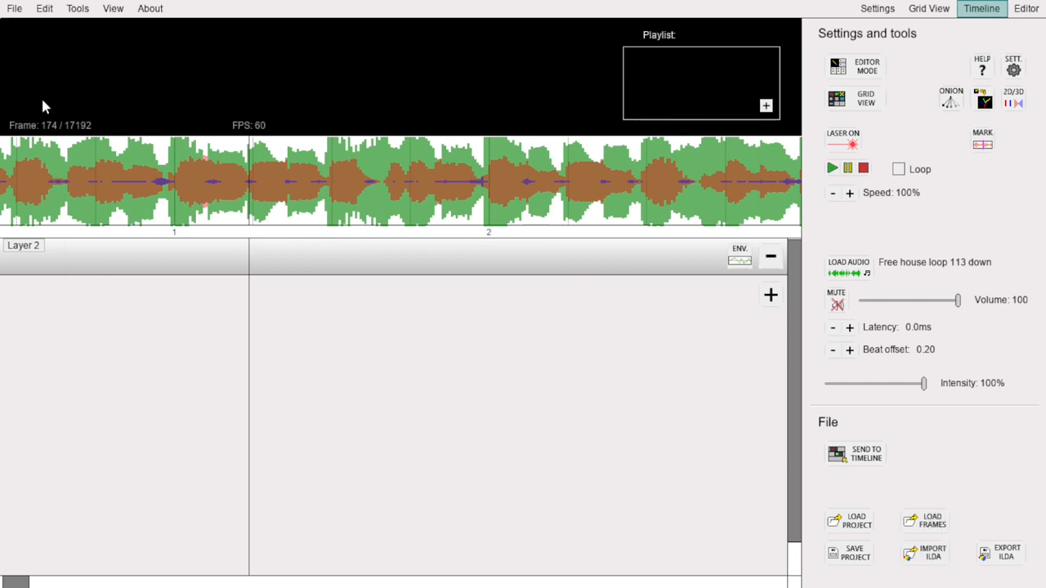
pyautogui.click(13, 8)
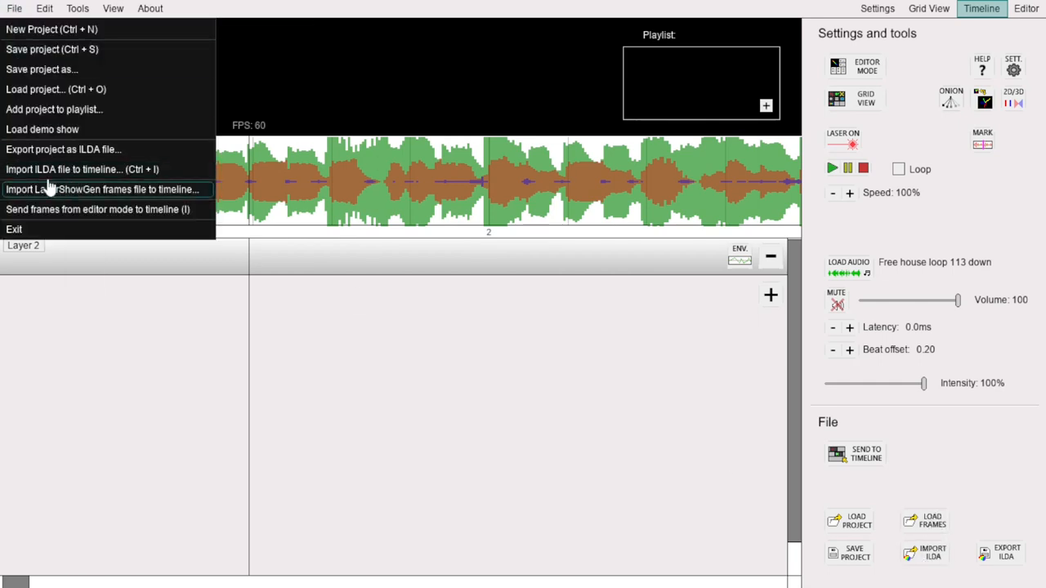
pyautogui.moveTo(91, 168)
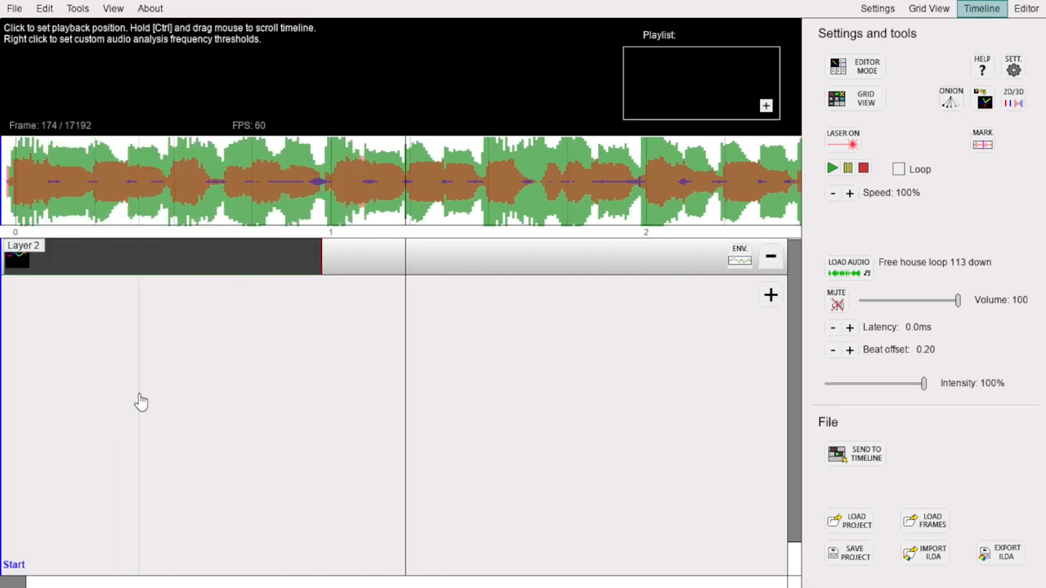
pyautogui.click(271, 180)
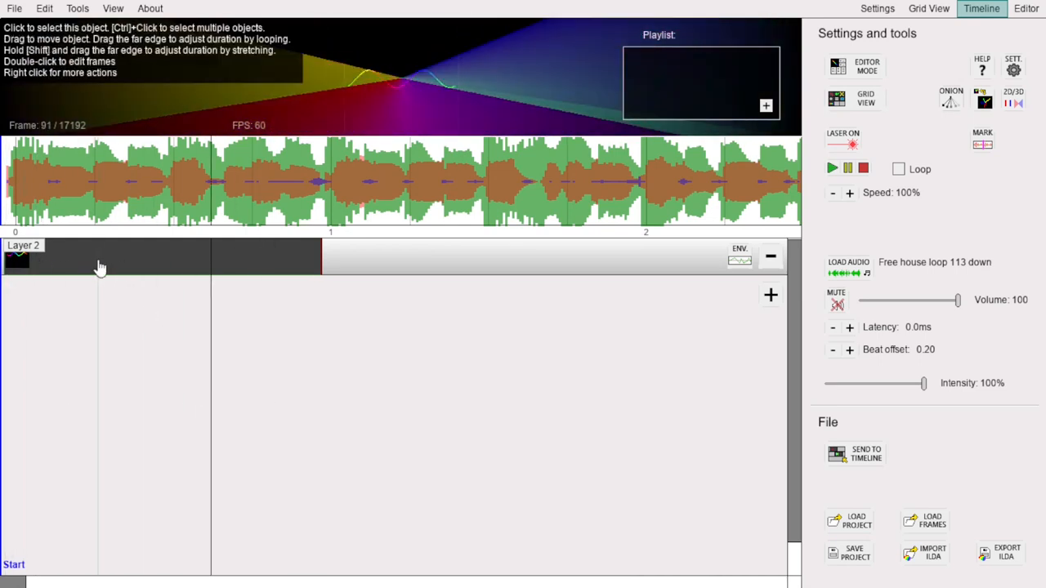
pyautogui.moveTo(239, 260)
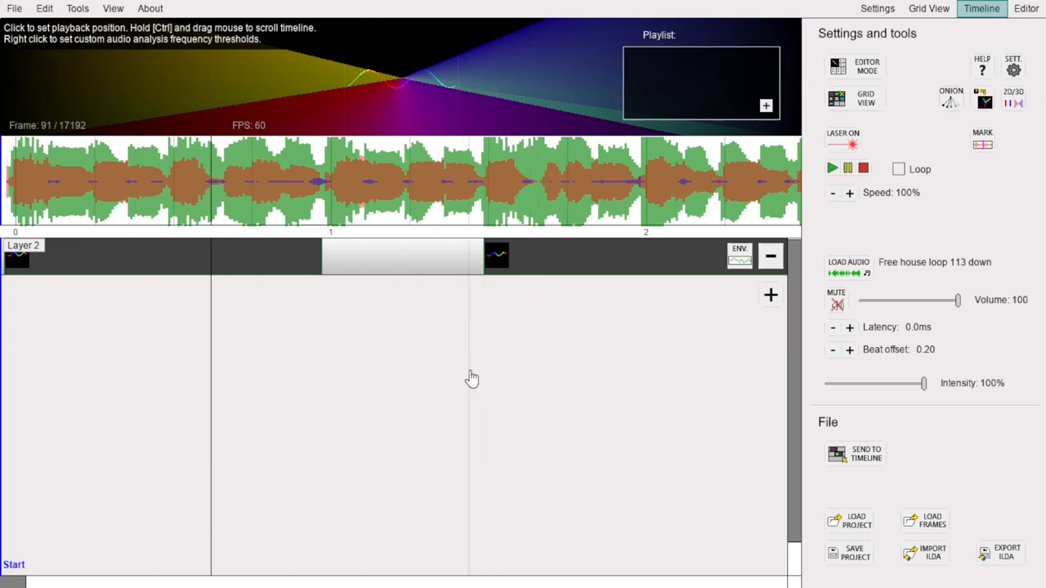
pyautogui.click(539, 255)
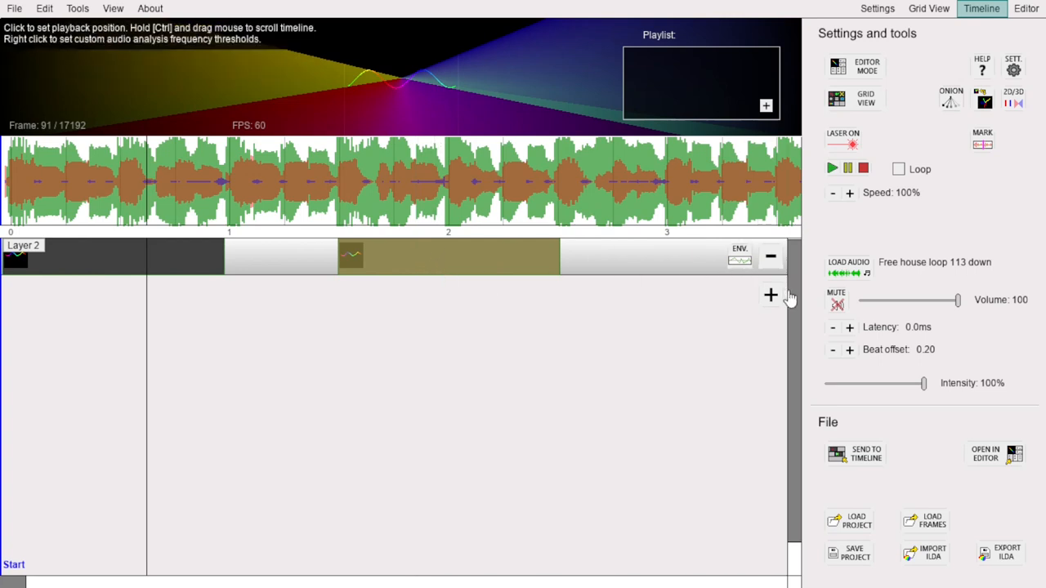
# Step: Add a new layer (Layer 6) beneath Layer 2
pyautogui.click(772, 294)
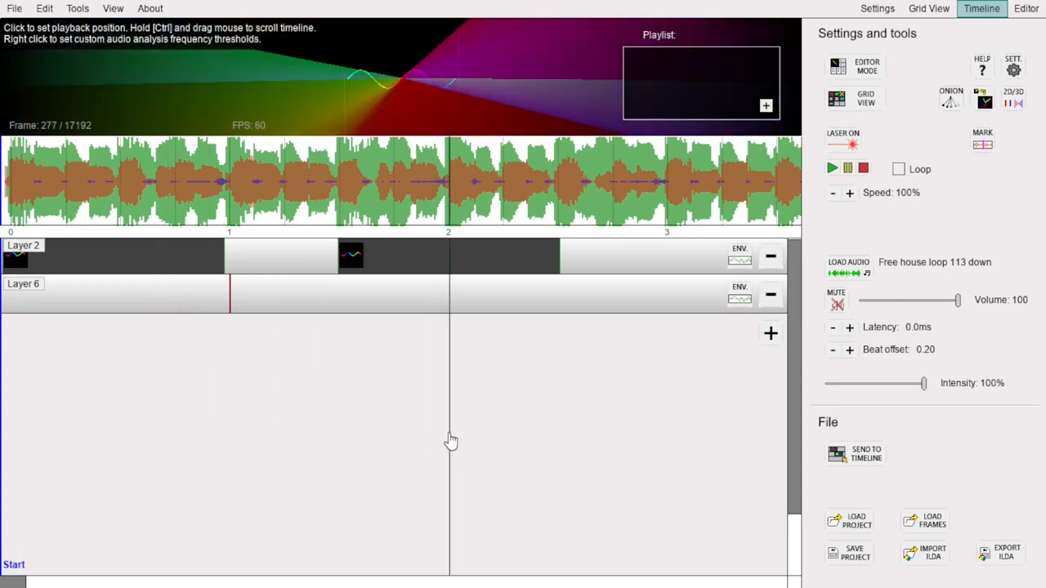
pyautogui.moveTo(446, 435)
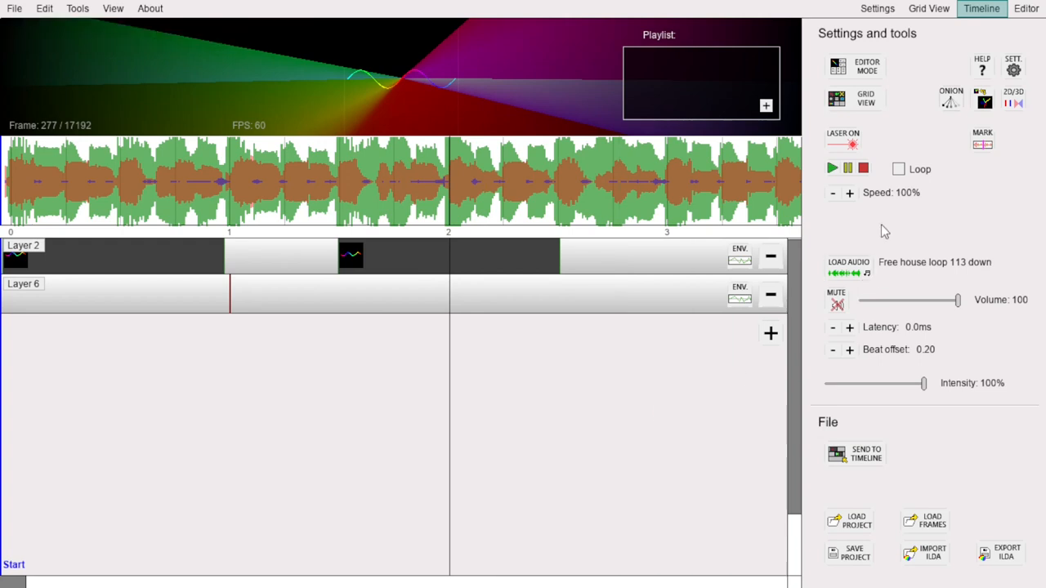
# Step: Create a red circle animation of 135 frames in the editor, checking it against the timeline
pyautogui.click(1036, 10)
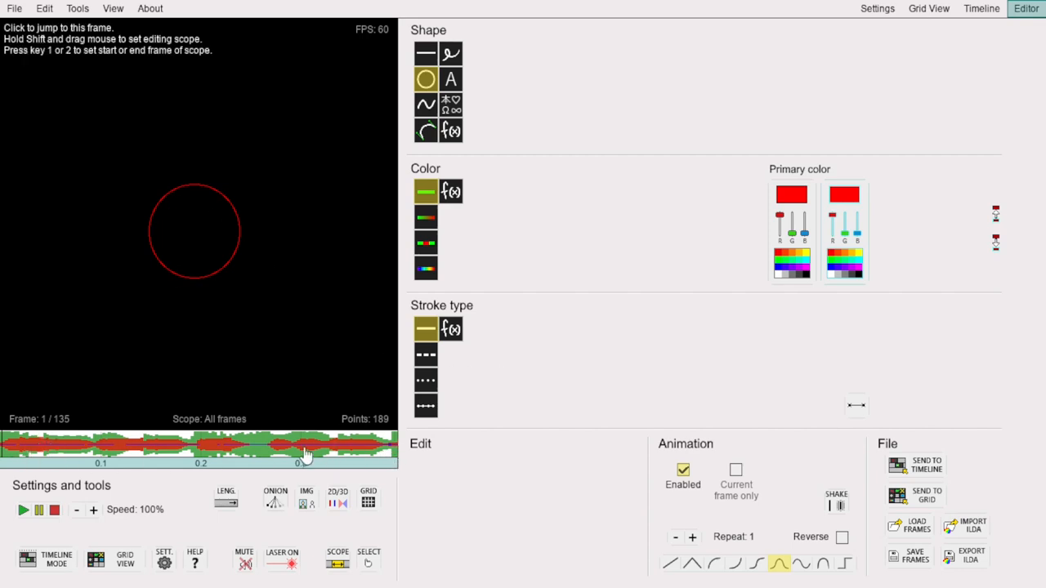
pyautogui.moveTo(350, 467)
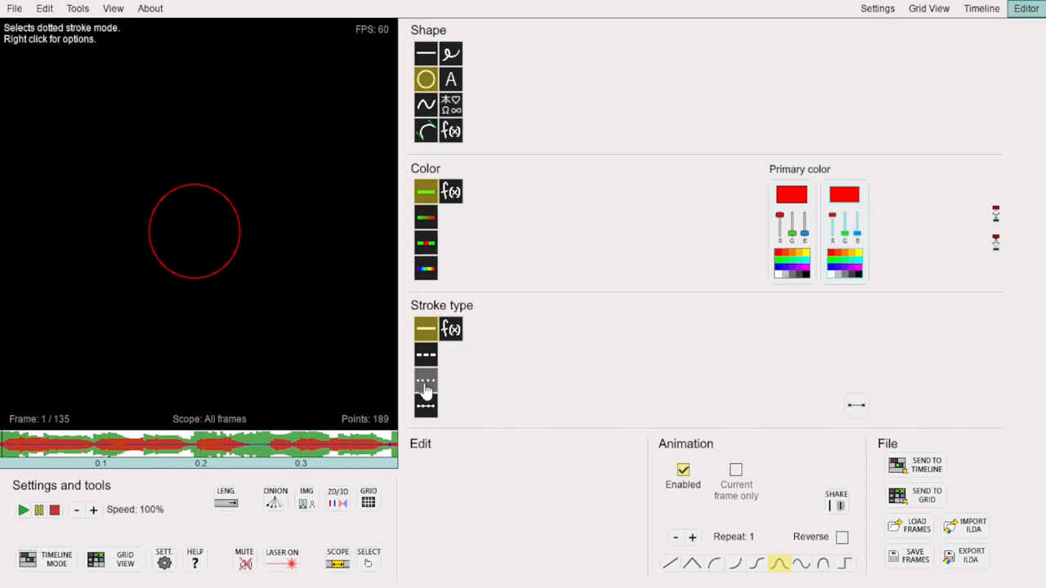
pyautogui.moveTo(49, 457)
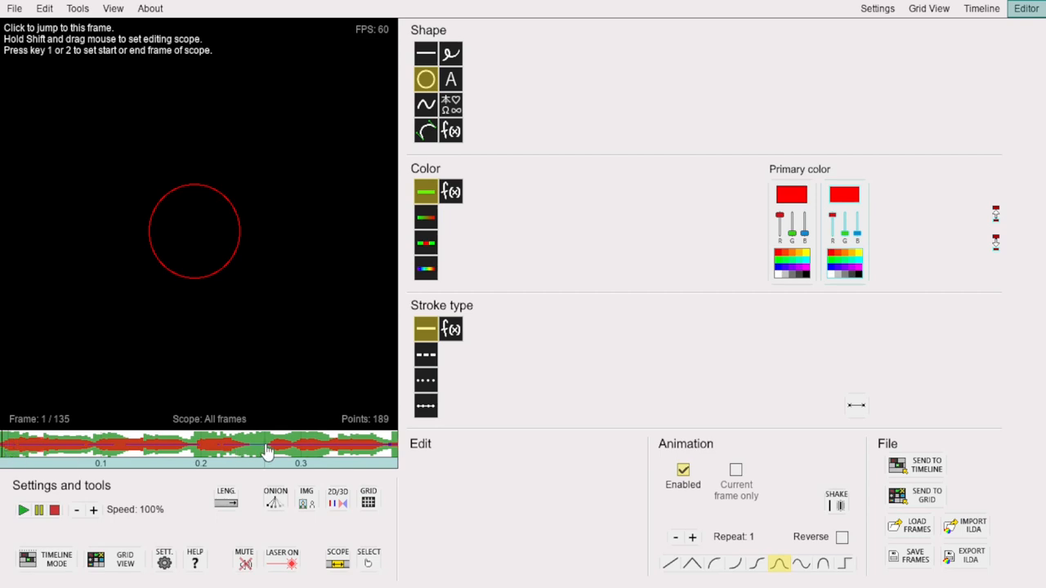
pyautogui.click(981, 10)
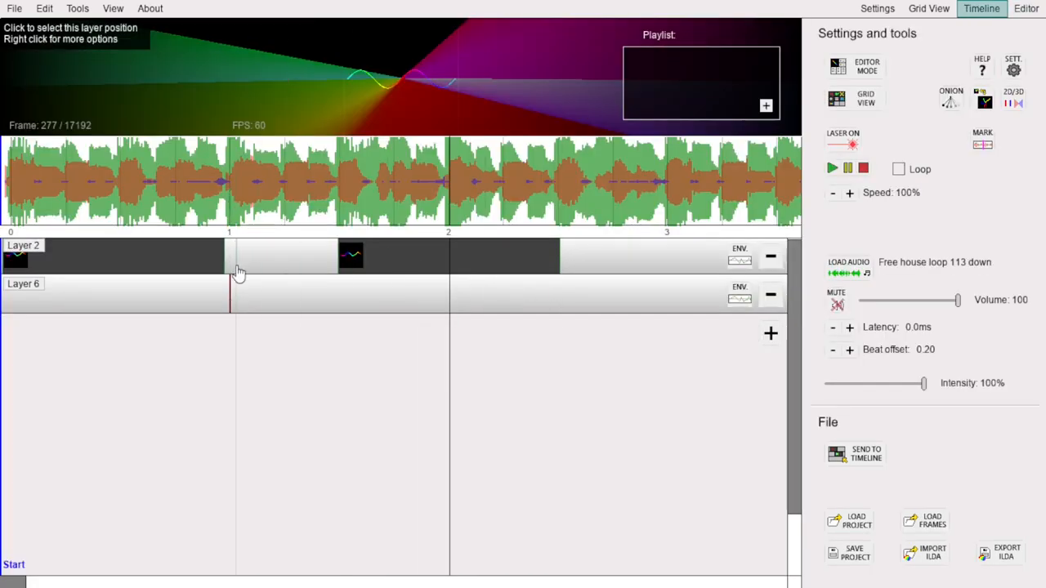
pyautogui.click(1031, 10)
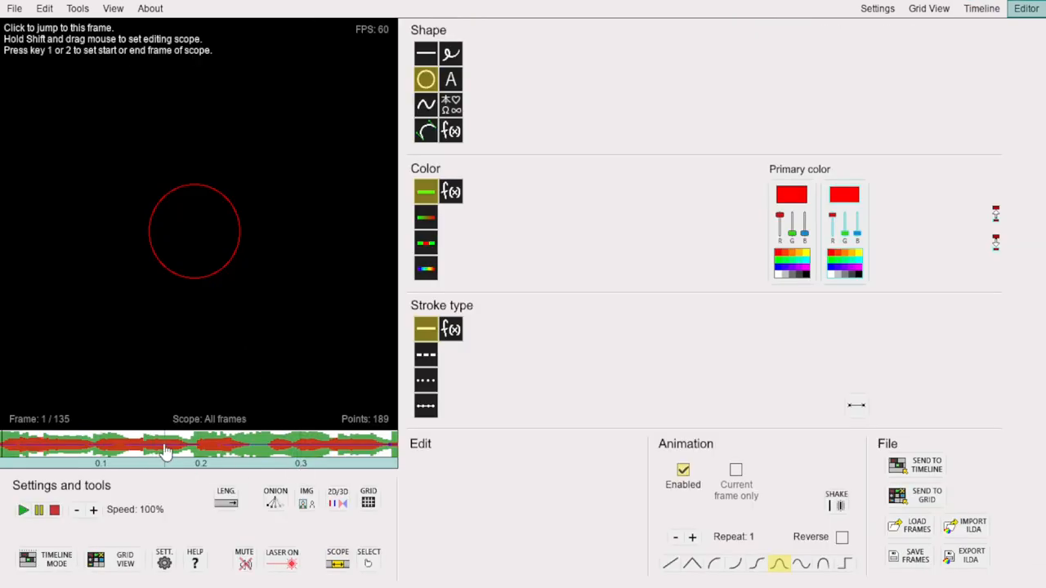
pyautogui.click(981, 9)
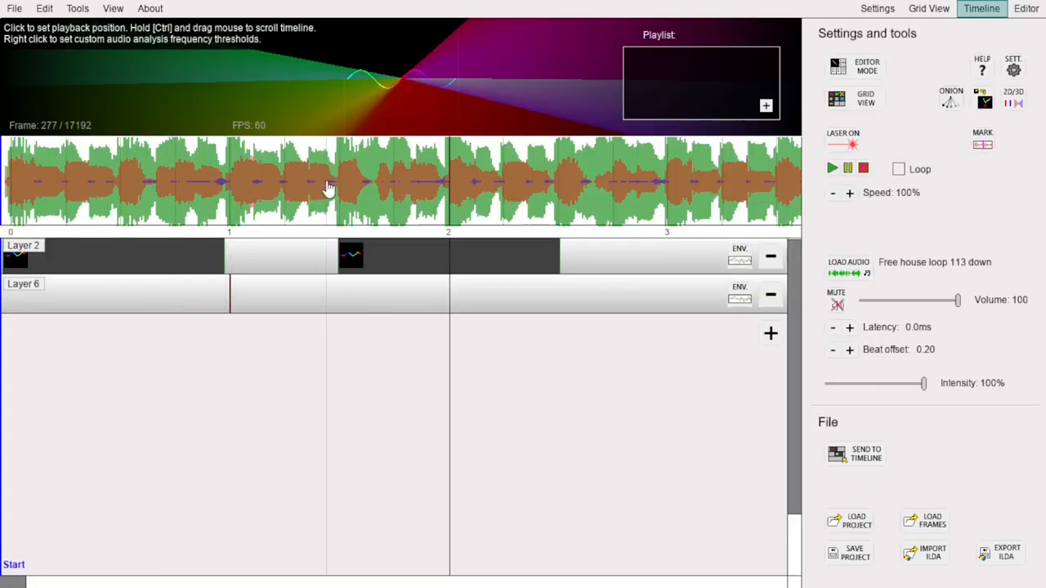
pyautogui.click(1033, 10)
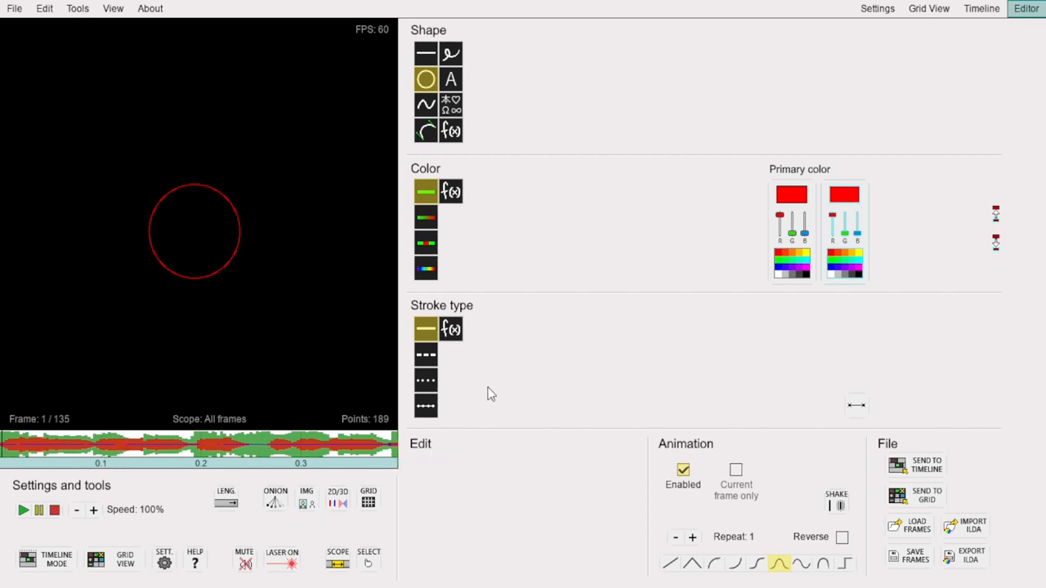
pyautogui.moveTo(497, 320)
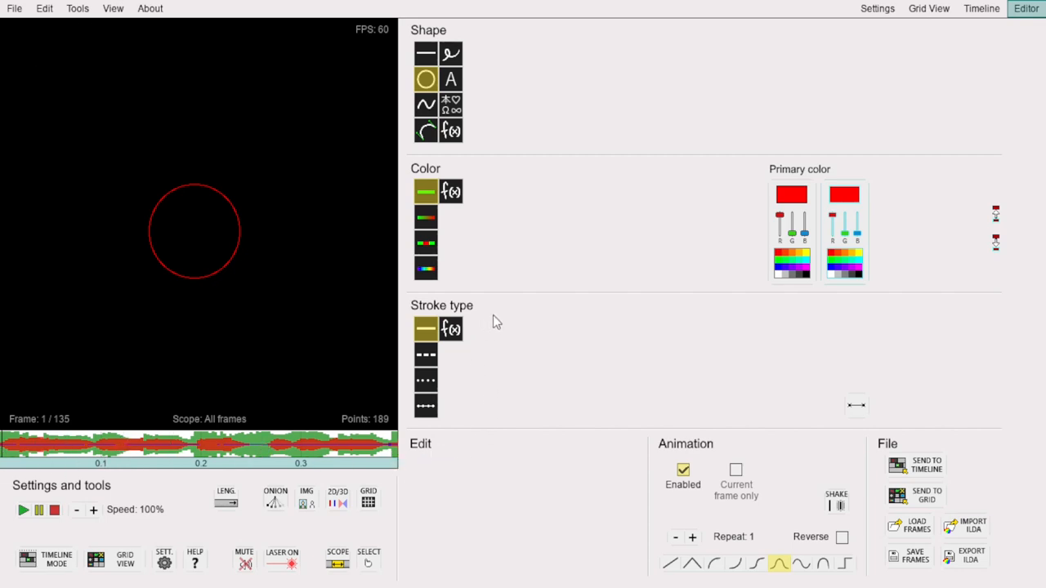
pyautogui.moveTo(925, 466)
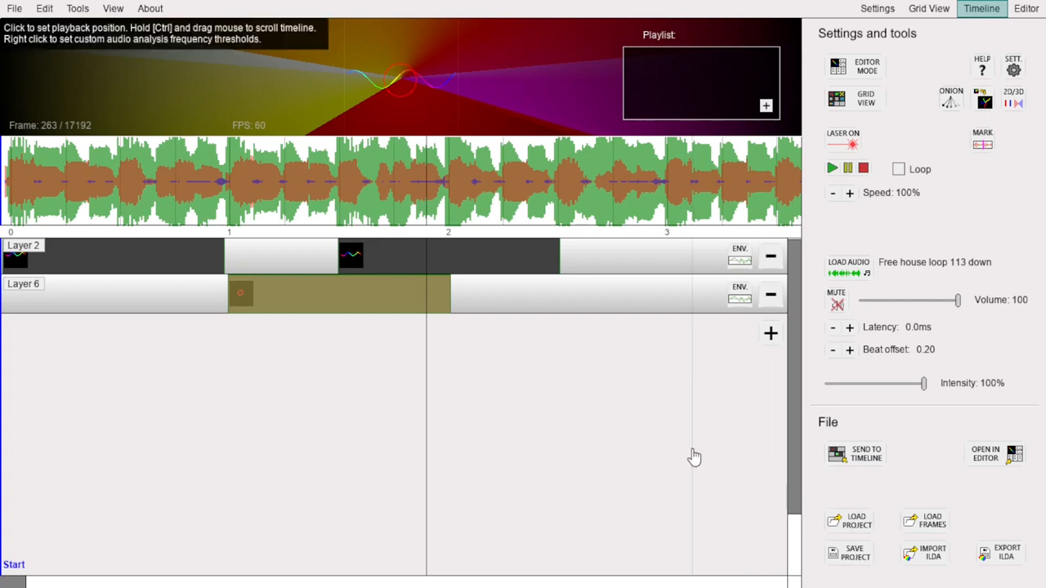
pyautogui.moveTo(510, 422)
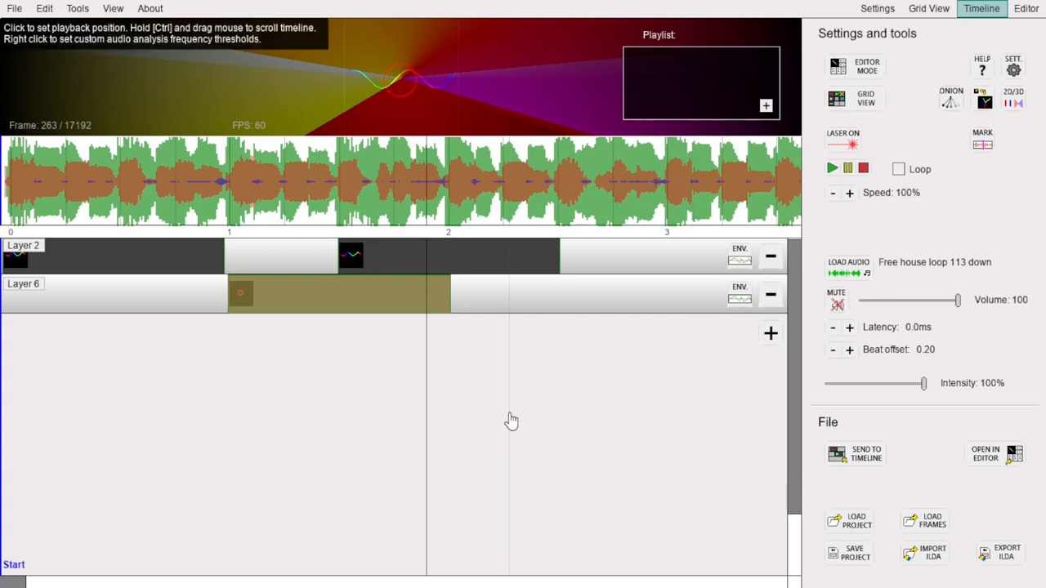
pyautogui.click(391, 262)
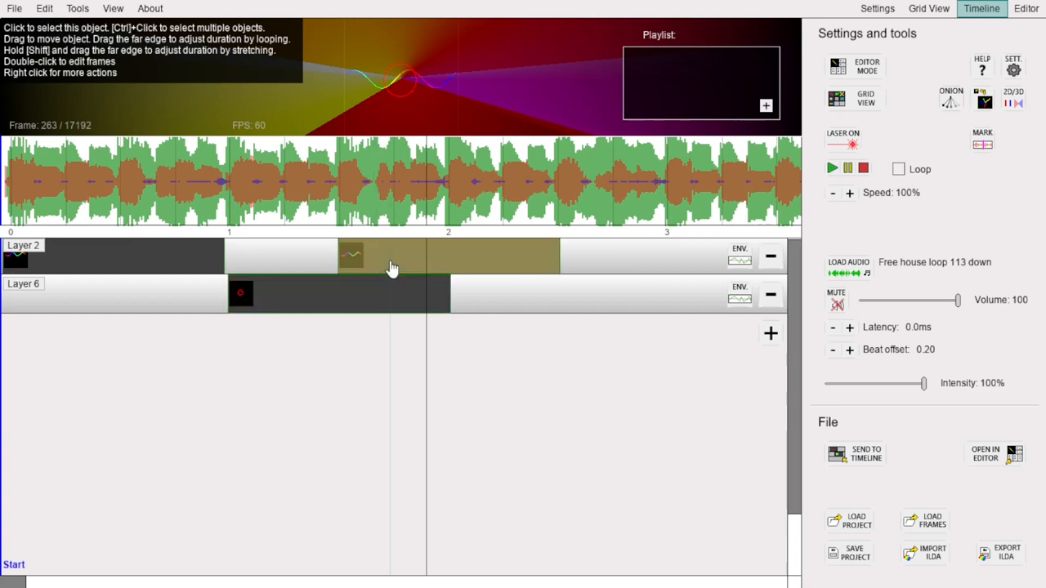
pyautogui.moveTo(991, 461)
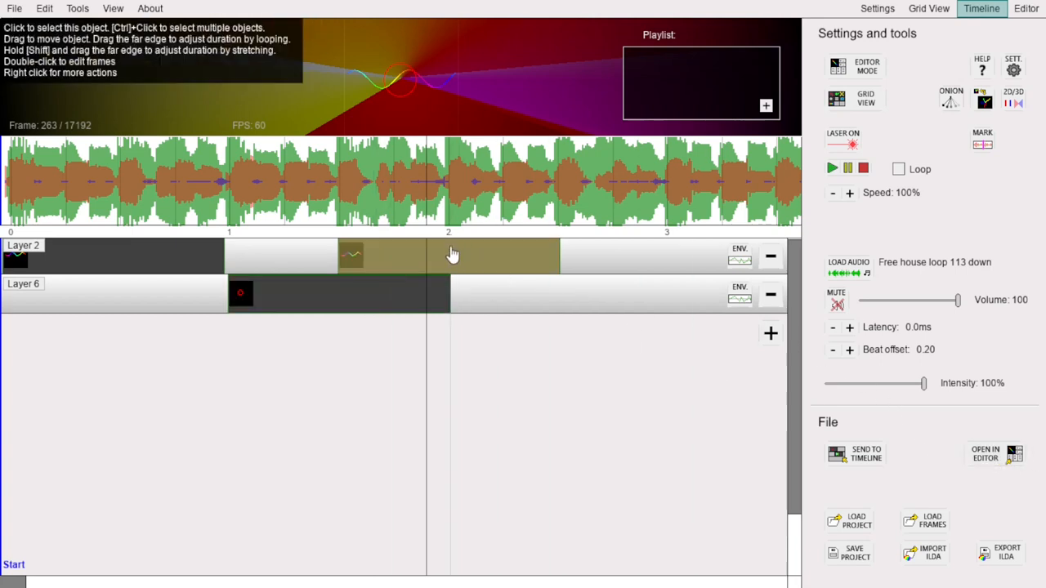
pyautogui.moveTo(482, 264)
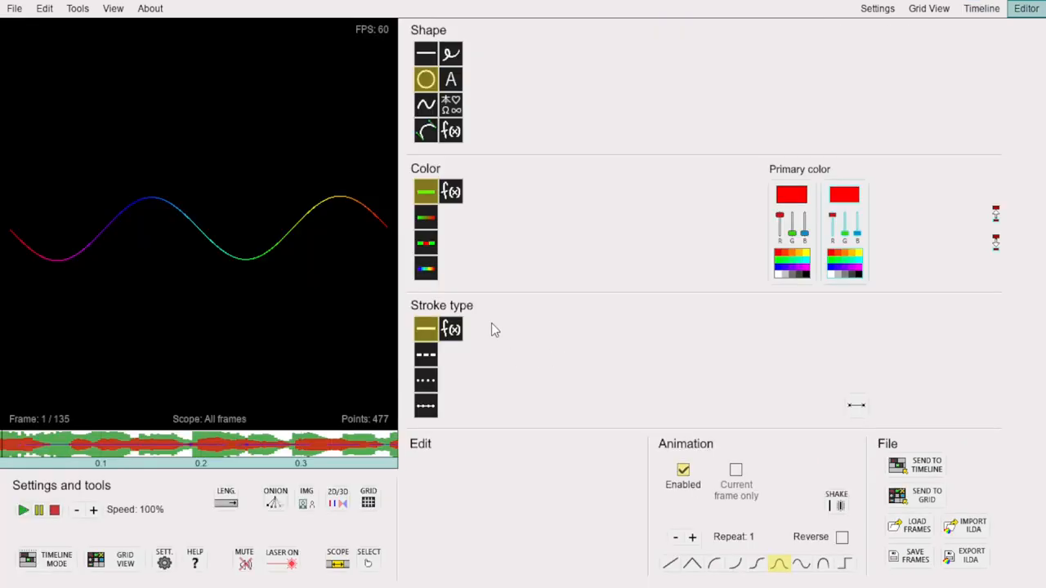
pyautogui.click(41, 456)
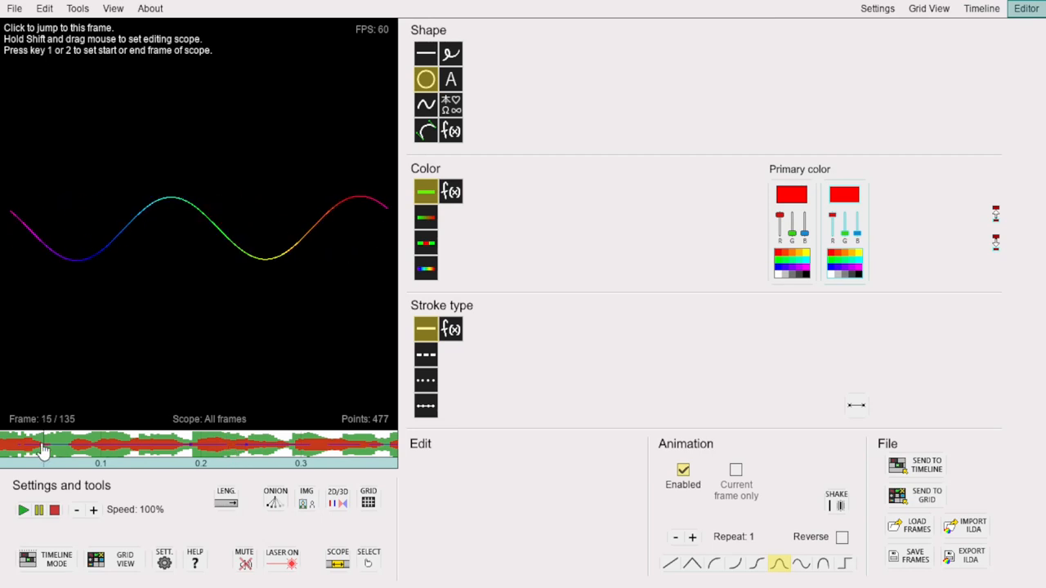
pyautogui.click(981, 10)
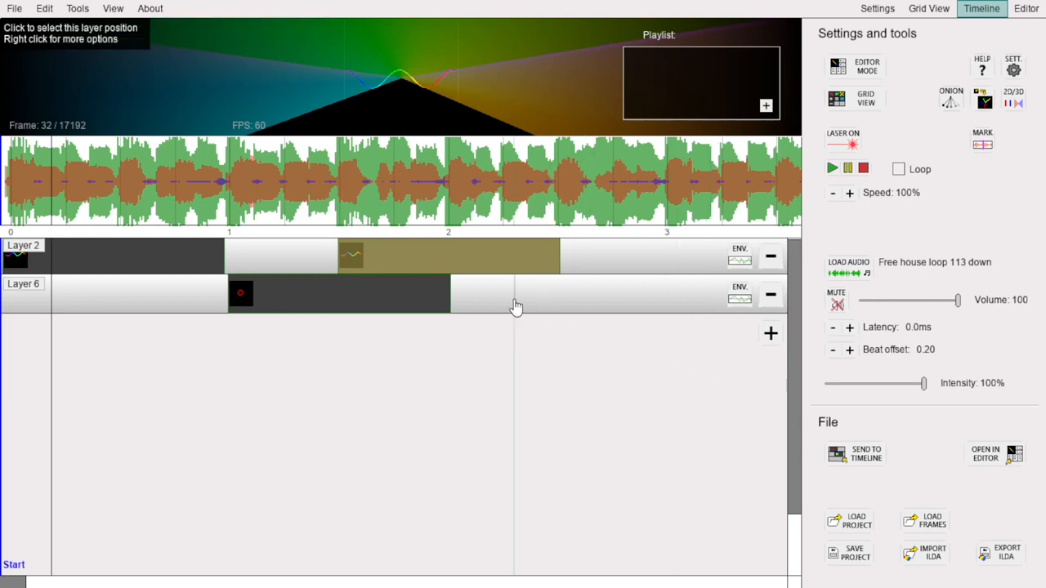
# Step: Import the frames folder into Grid View and preview the green line frame in slot 5
pyautogui.click(926, 10)
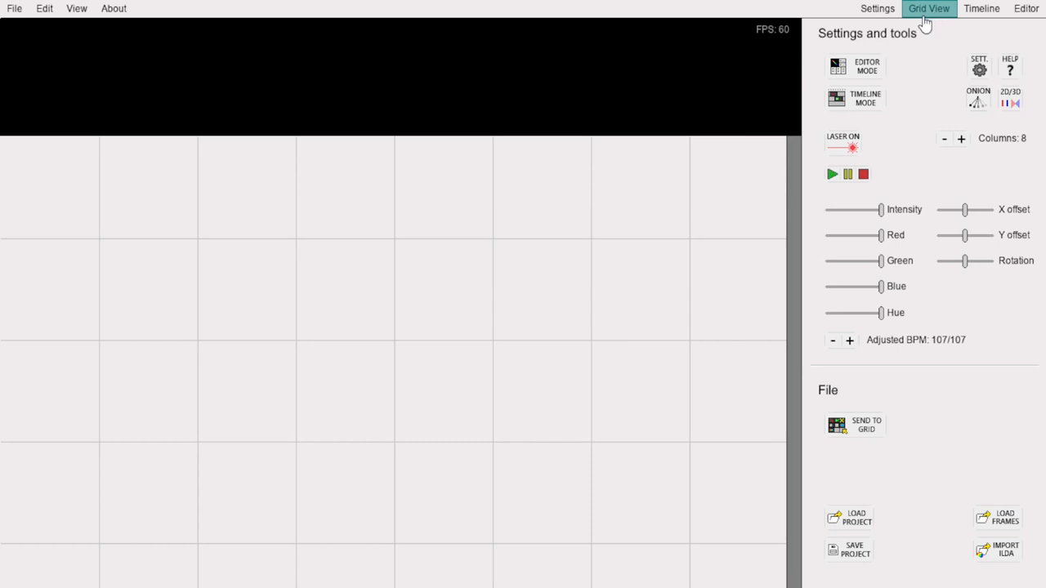
pyautogui.click(13, 10)
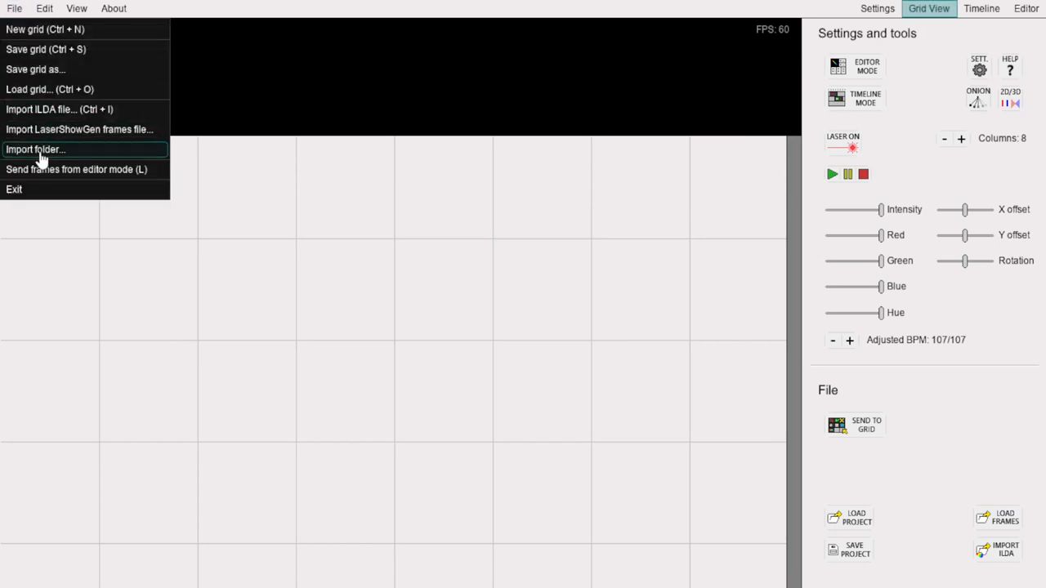
pyautogui.moveTo(341, 284)
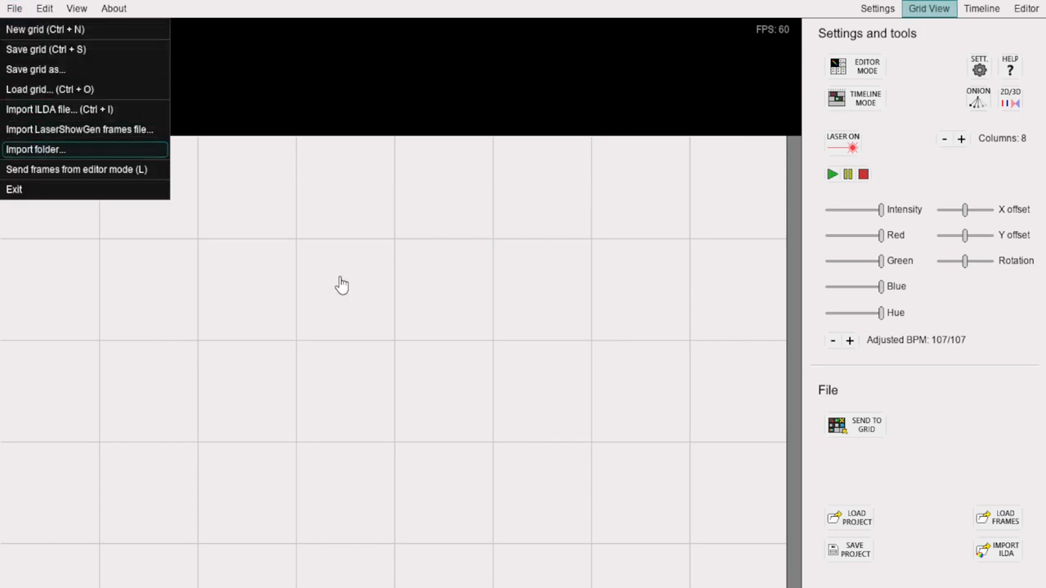
pyautogui.moveTo(540, 239)
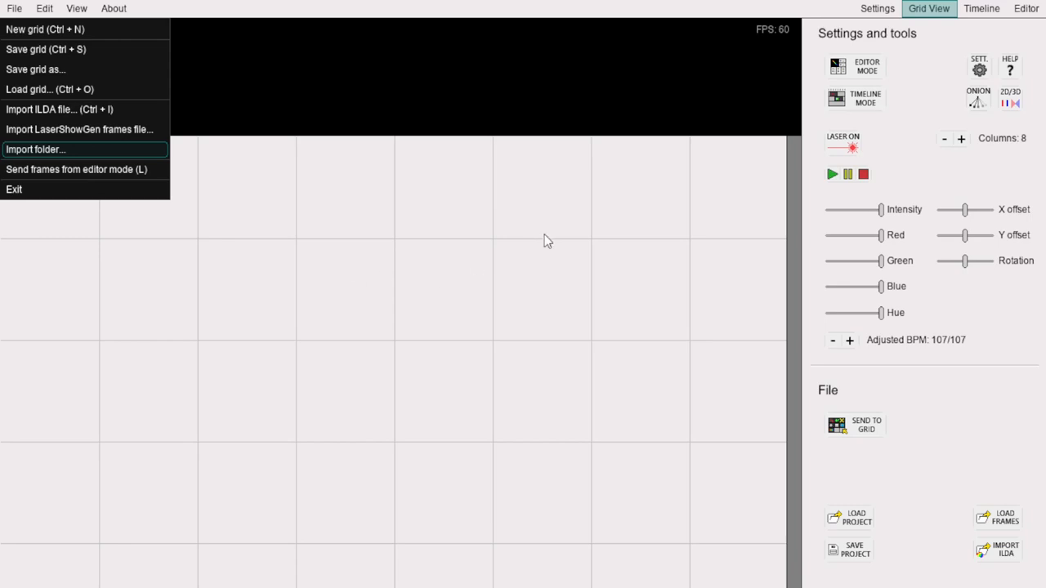
pyautogui.click(33, 149)
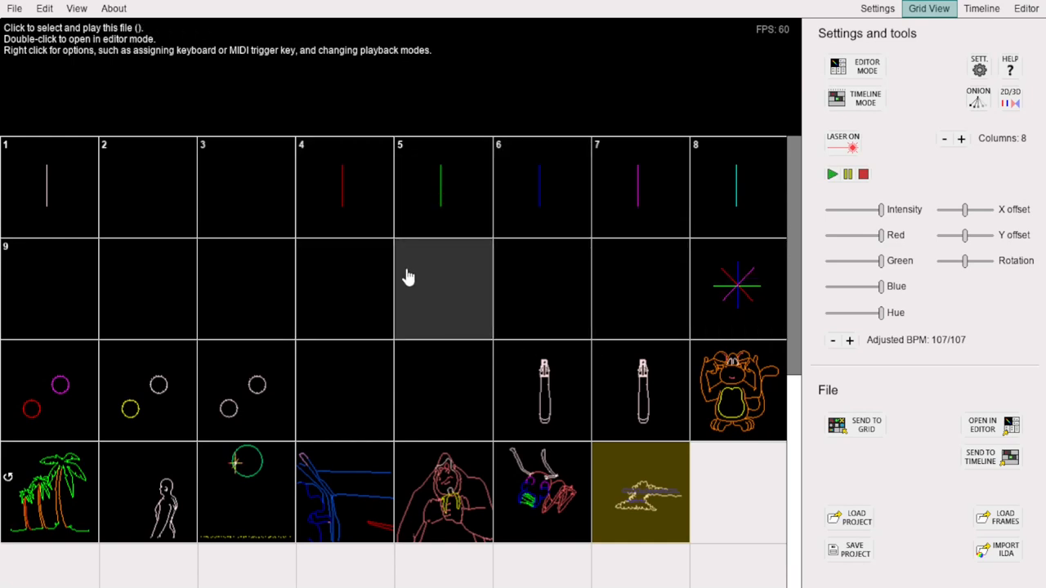
pyautogui.click(443, 188)
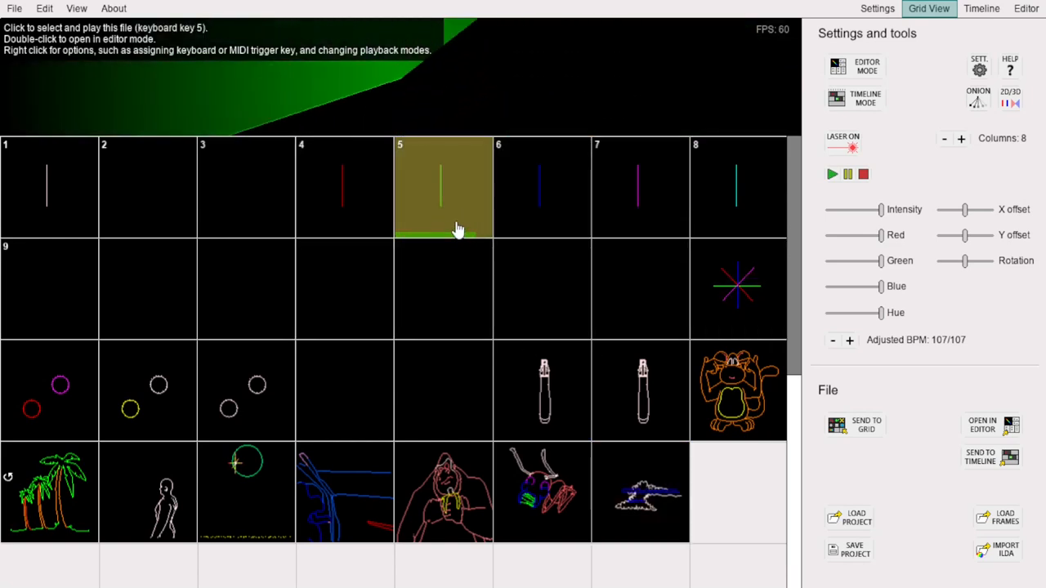
pyautogui.click(977, 10)
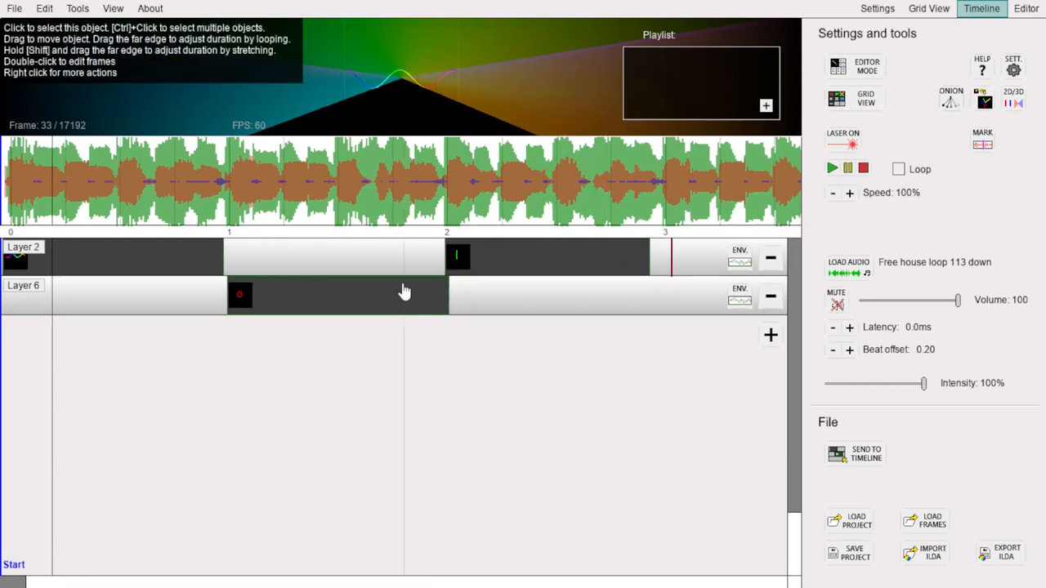
pyautogui.click(402, 292)
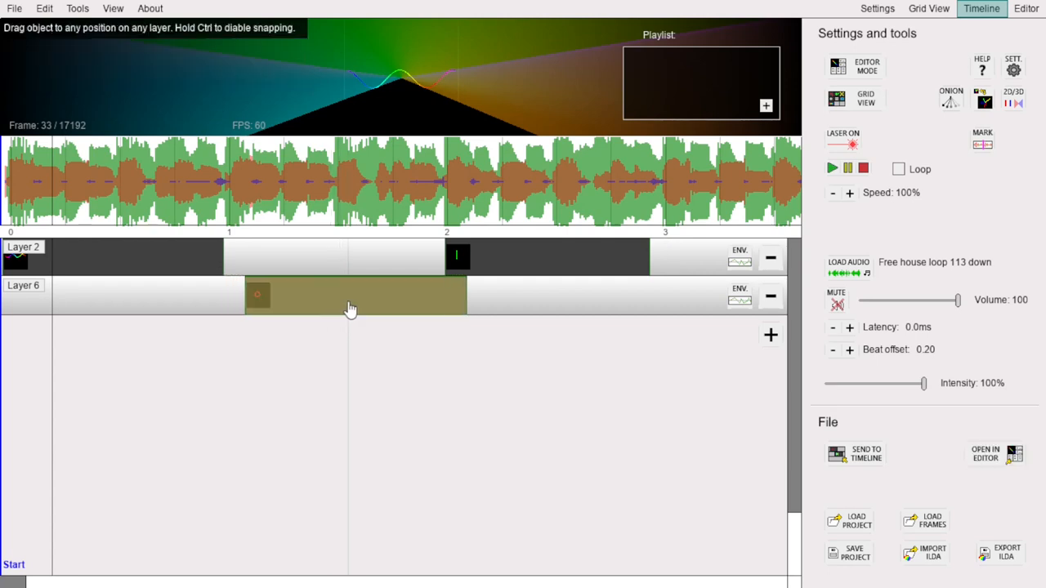
pyautogui.moveTo(352, 296); pyautogui.dragTo(347, 257)
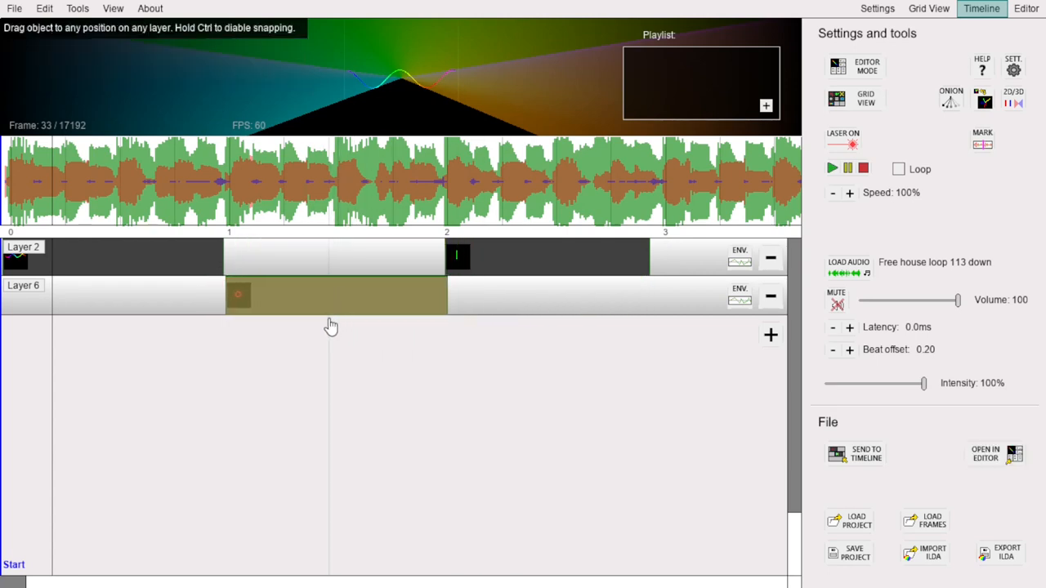
pyautogui.moveTo(327, 302)
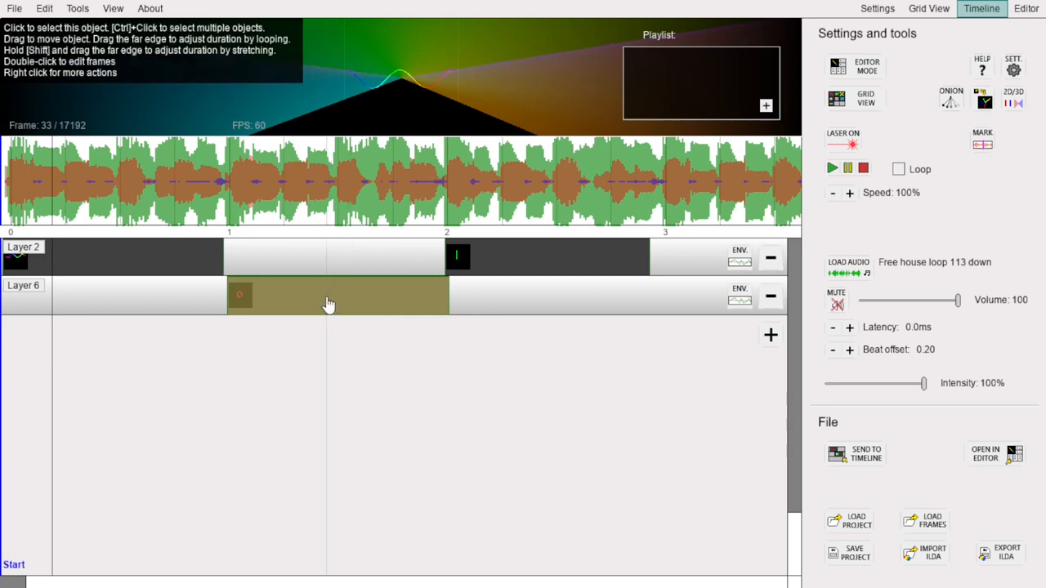
pyautogui.moveTo(331, 304)
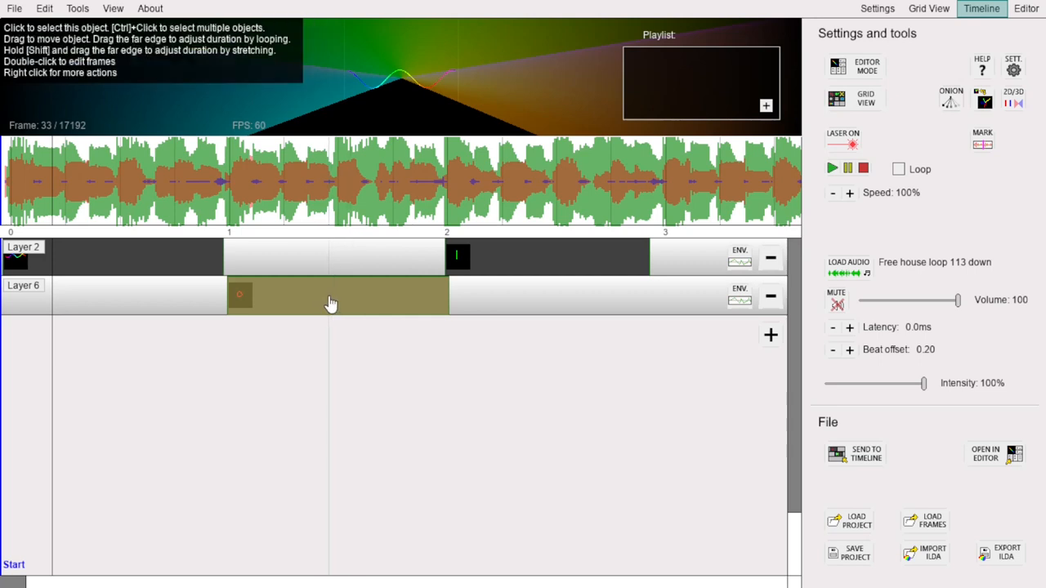
pyautogui.rightClick(330, 302)
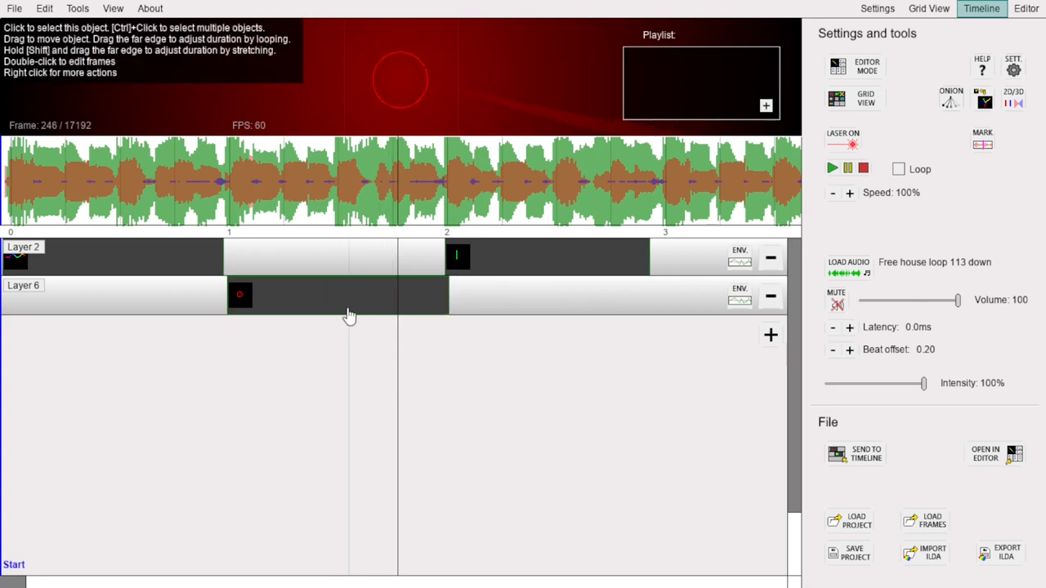
# Step: Move the Layer 6 red circle clip to mark 2, trim it just short of mark 3, and stretch its frames to fit
pyautogui.moveTo(239, 294); pyautogui.dragTo(458, 295)
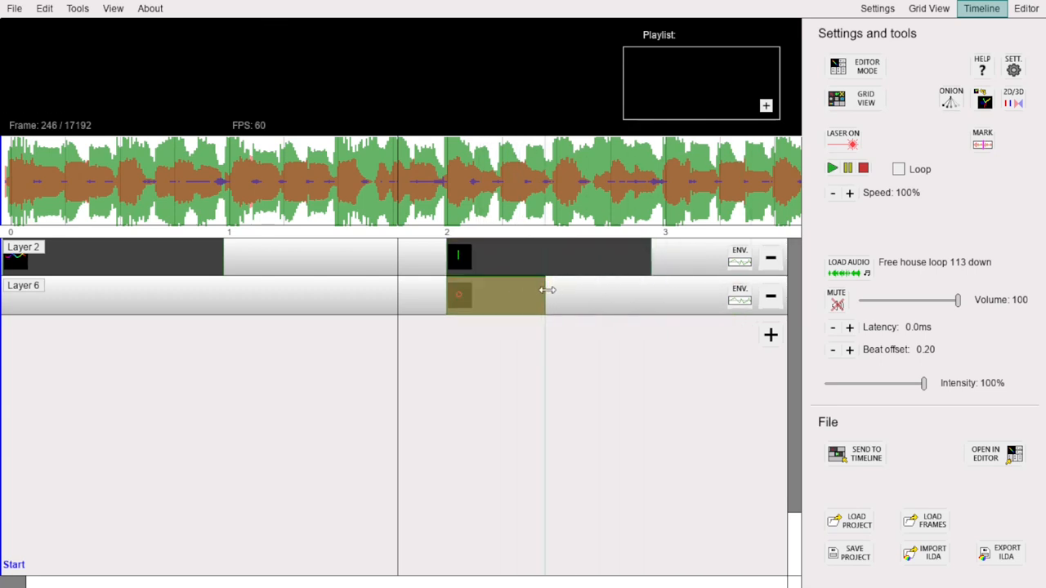
pyautogui.moveTo(546, 291); pyautogui.dragTo(610, 291)
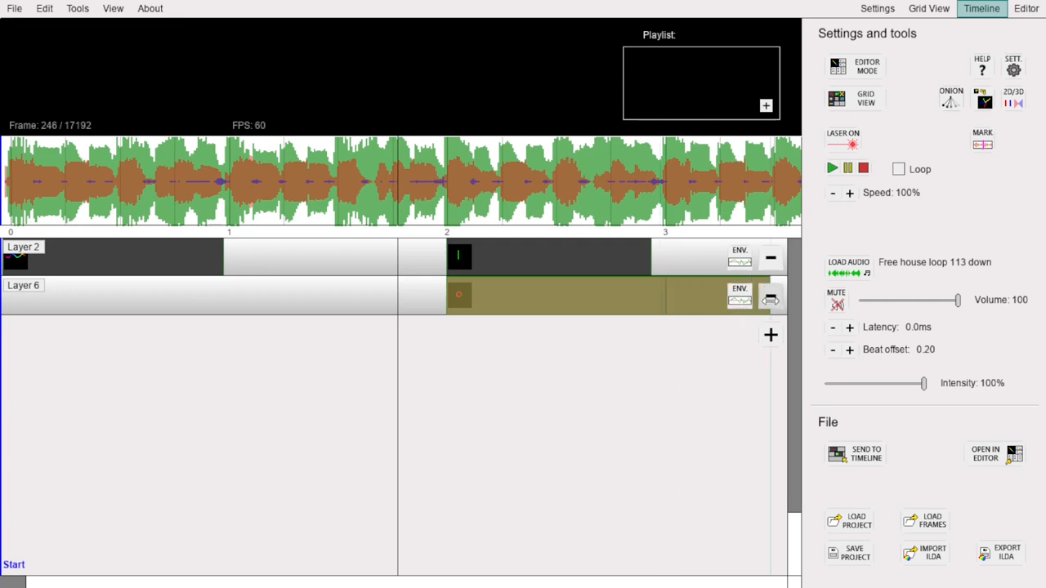
pyautogui.moveTo(667, 298); pyautogui.dragTo(559, 301)
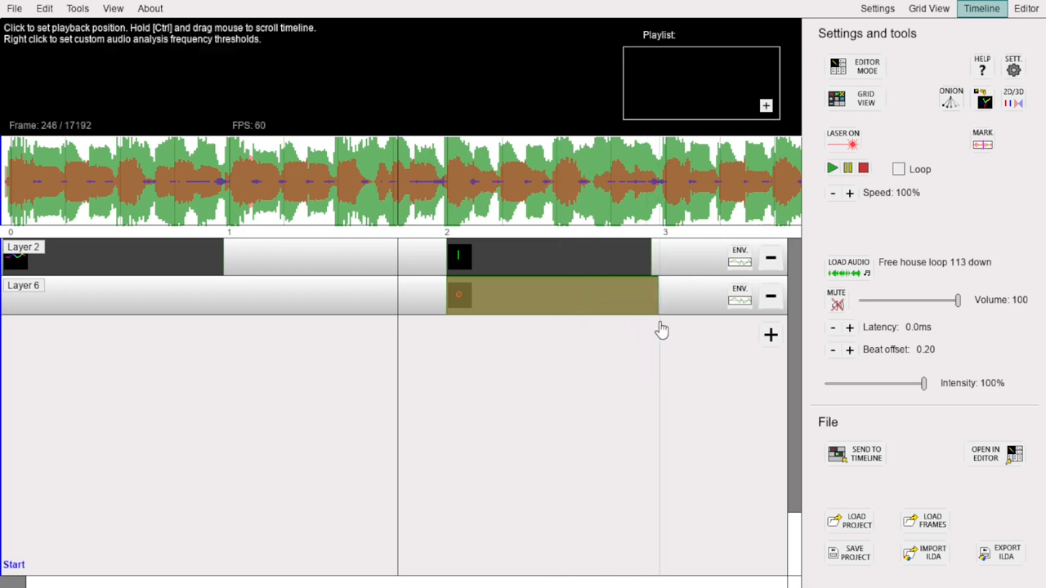
pyautogui.moveTo(657, 301)
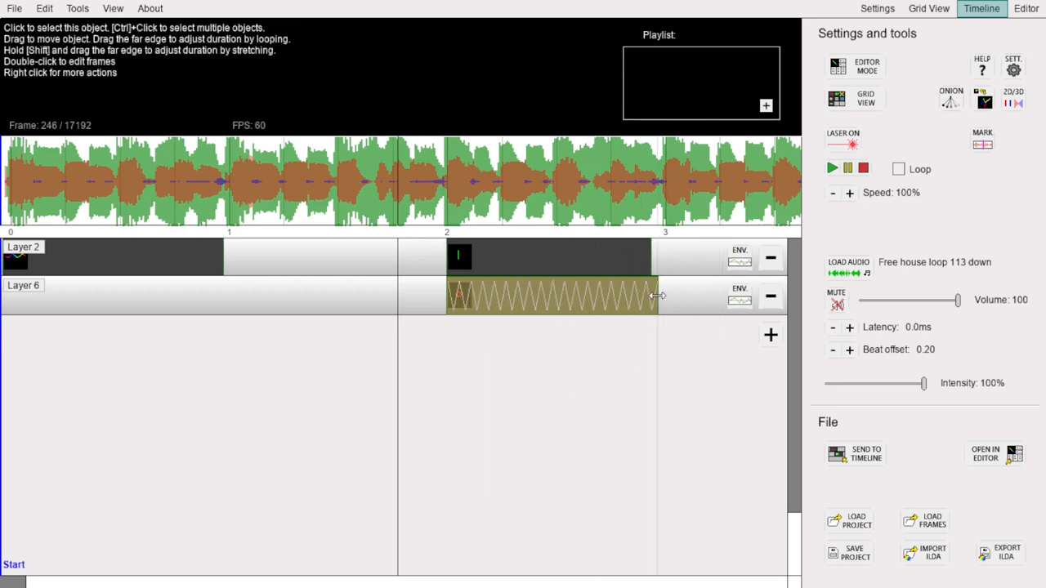
pyautogui.moveTo(657, 296); pyautogui.dragTo(592, 296)
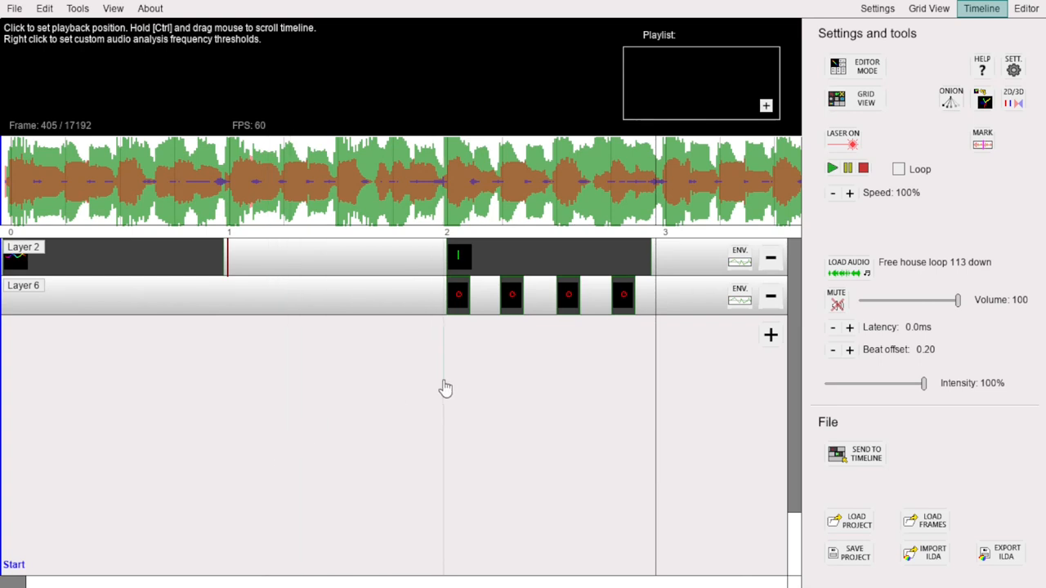
pyautogui.moveTo(407, 375)
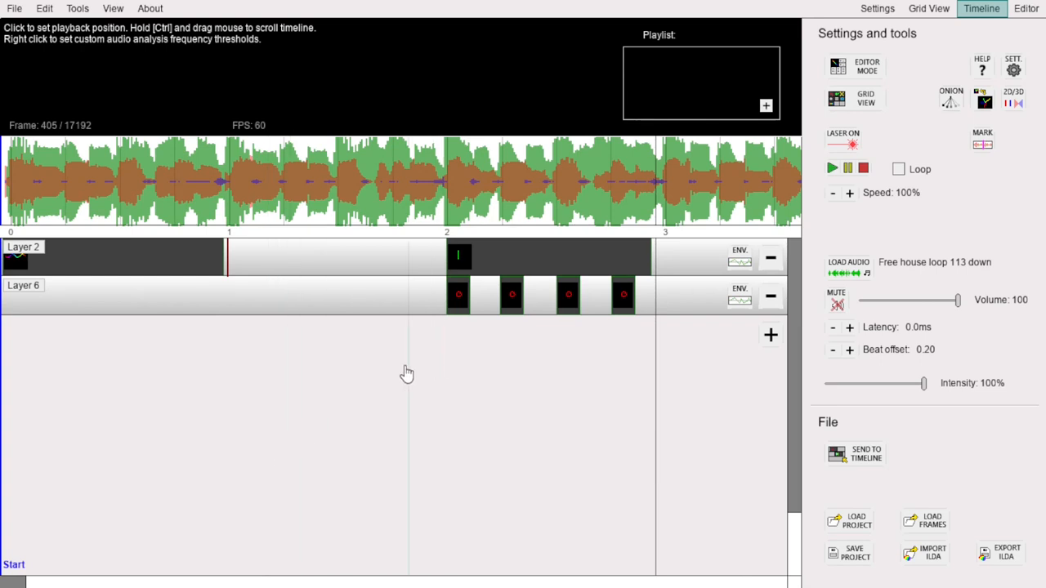
pyautogui.moveTo(303, 260)
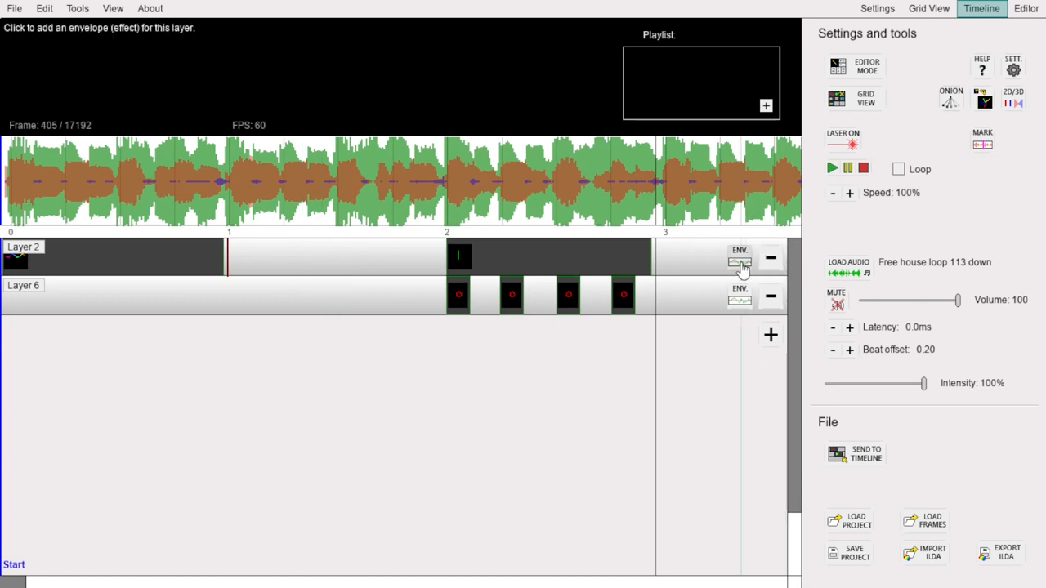
# Step: Add an Intensity (Alpha) envelope to Layer 2 and place points near the start and at mark 1 to form a wavy dip
pyautogui.click(739, 260)
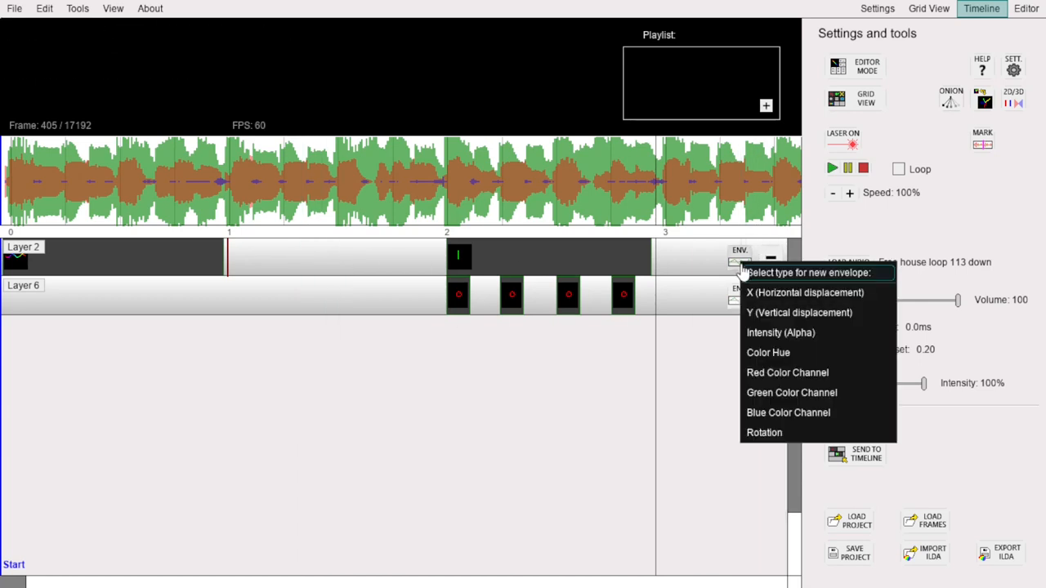
pyautogui.moveTo(809, 337)
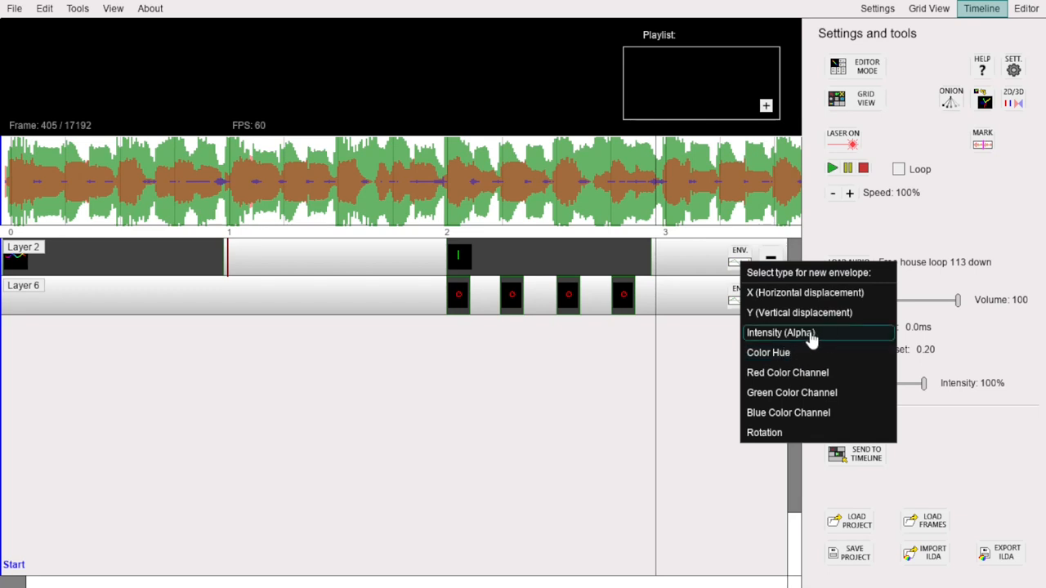
pyautogui.click(781, 334)
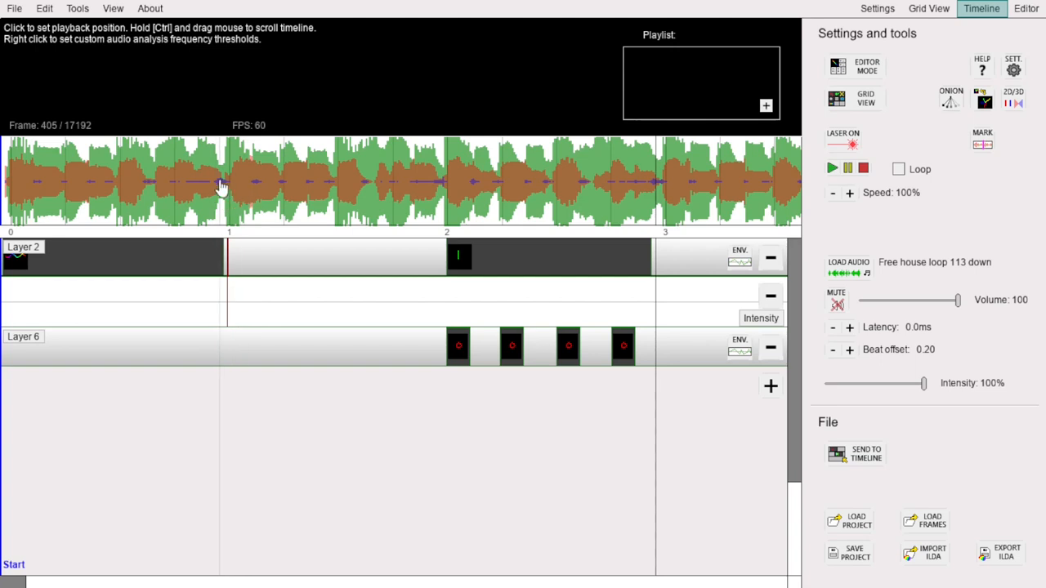
pyautogui.click(138, 183)
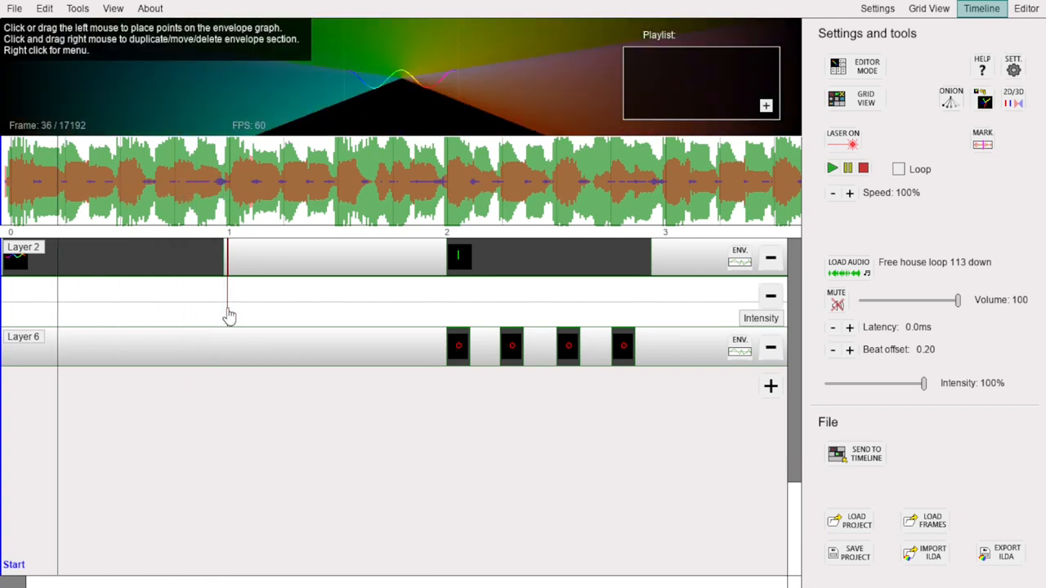
pyautogui.moveTo(154, 327)
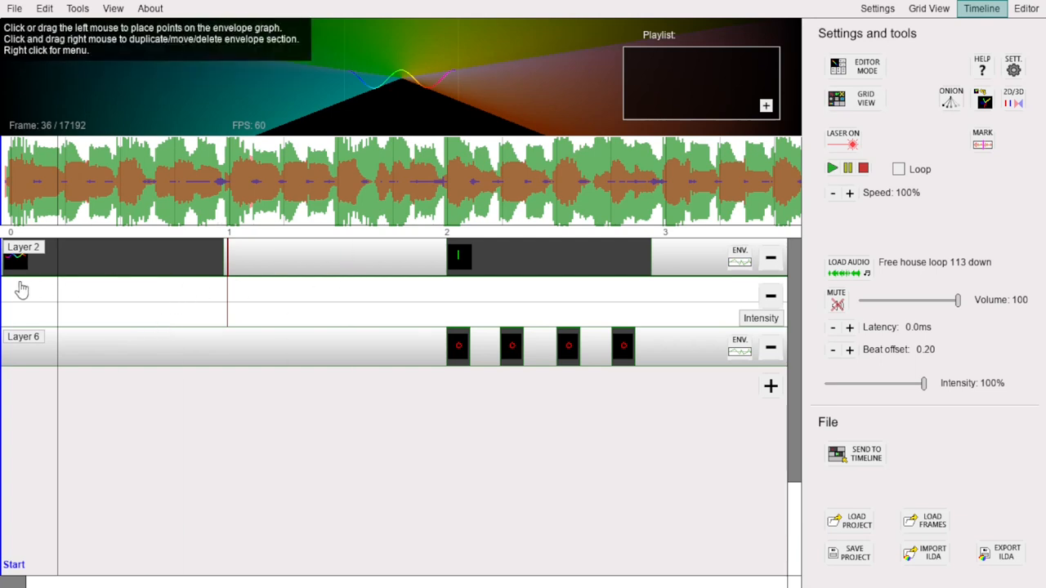
pyautogui.moveTo(284, 291)
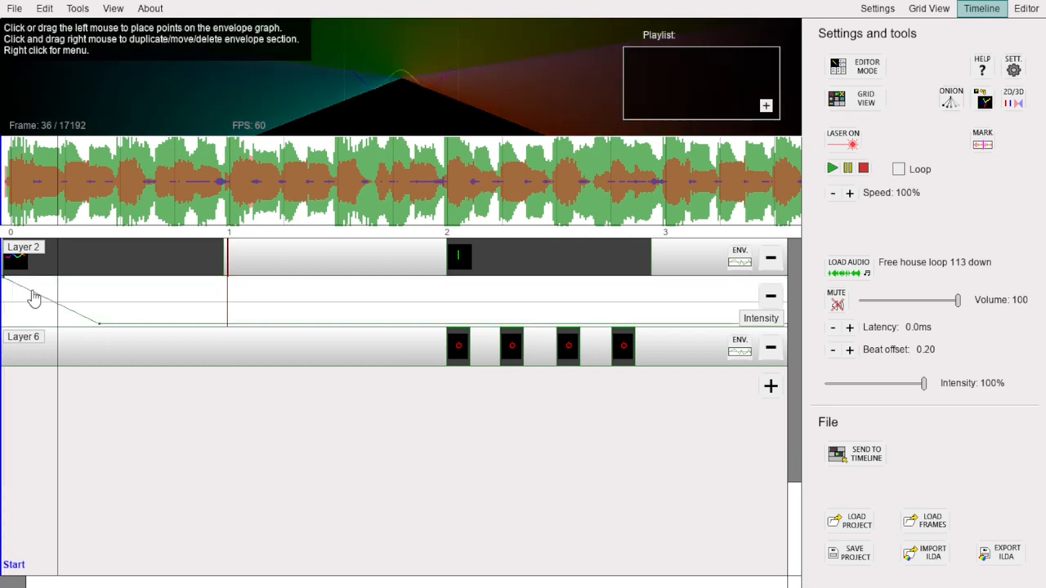
pyautogui.moveTo(100, 330)
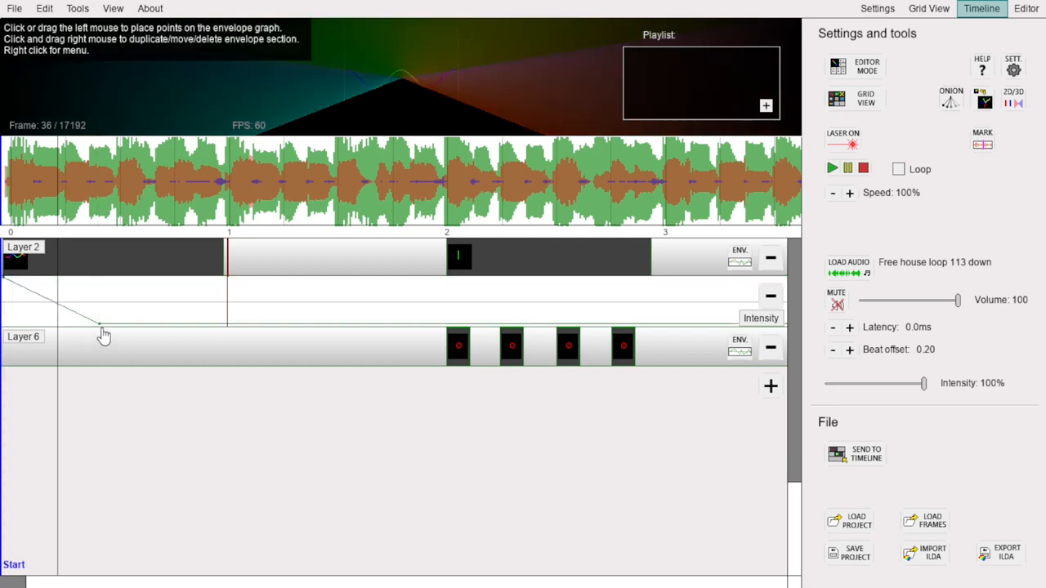
pyautogui.moveTo(41, 220)
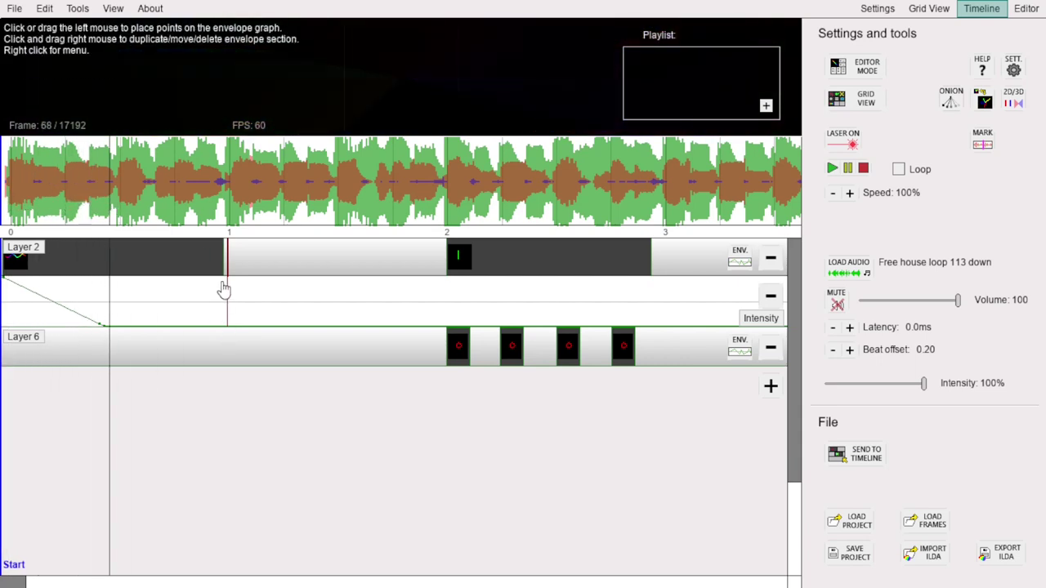
pyautogui.click(227, 281)
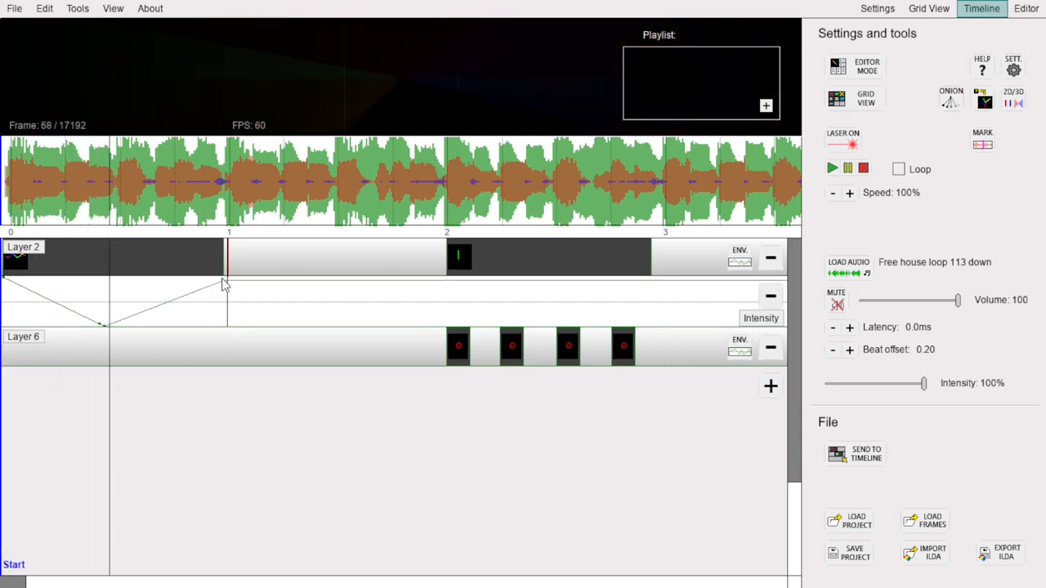
pyautogui.click(179, 196)
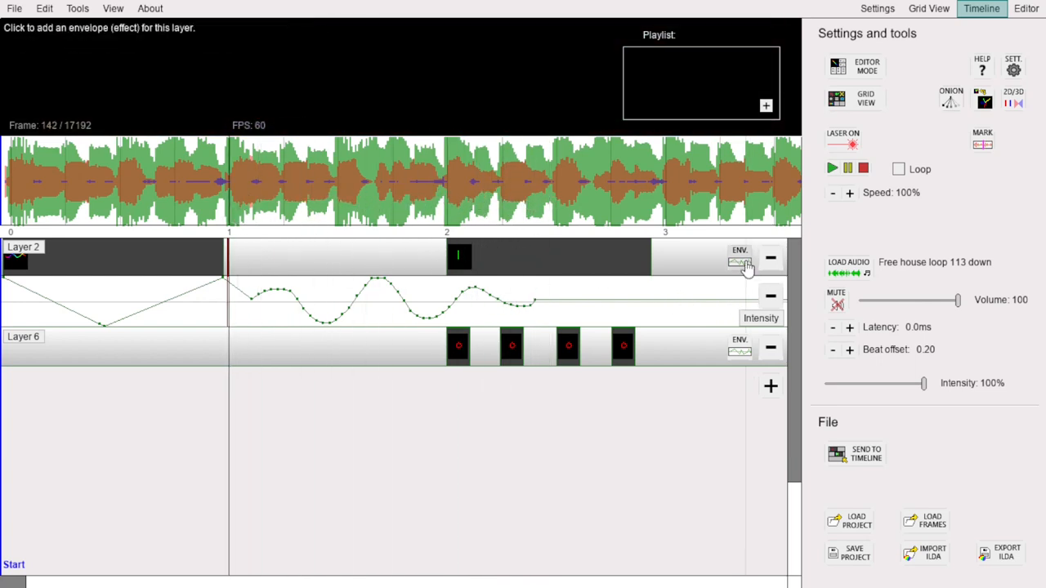
pyautogui.click(739, 260)
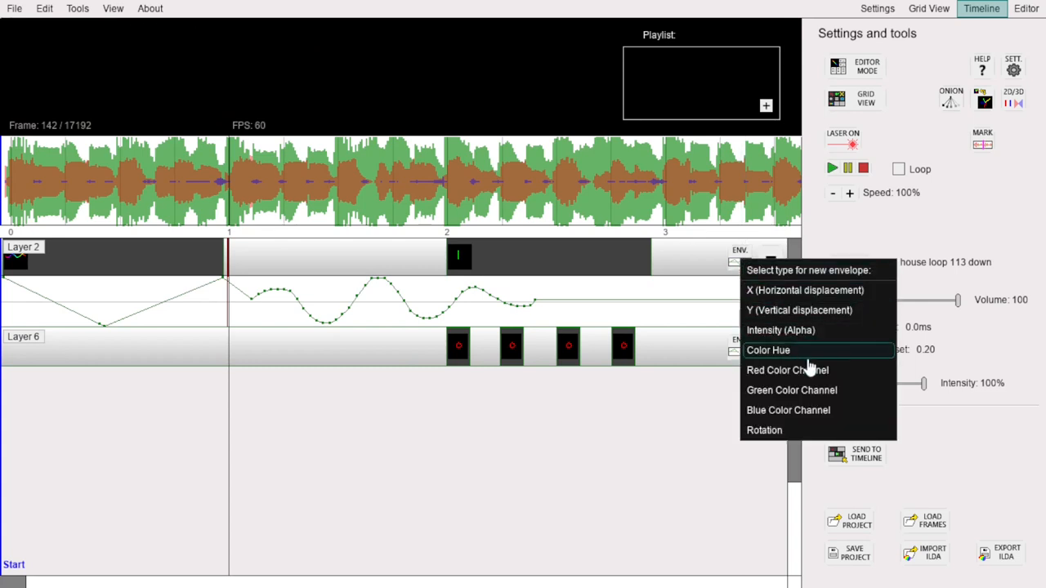
pyautogui.moveTo(817, 370)
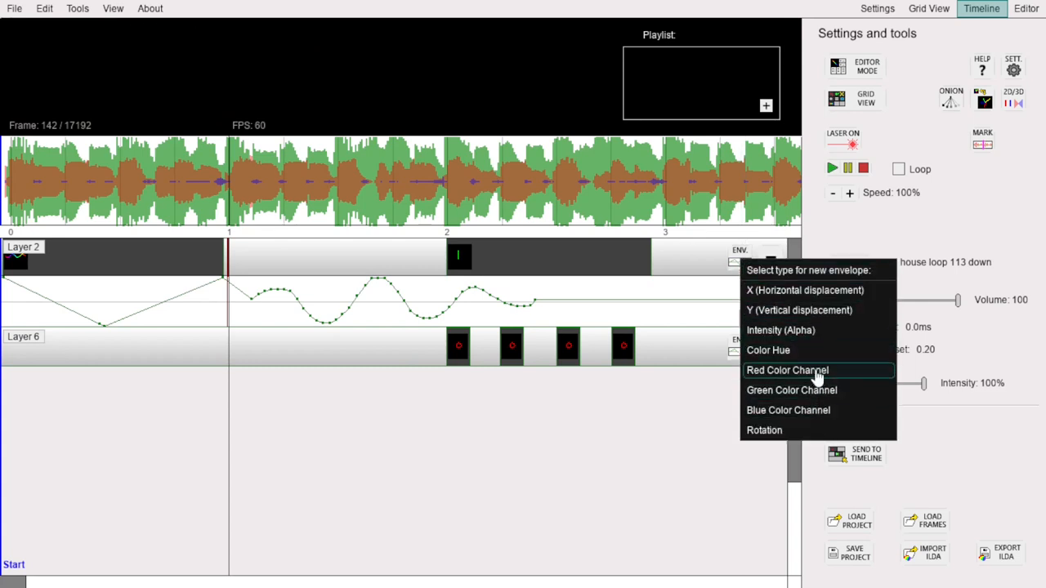
pyautogui.moveTo(830, 317)
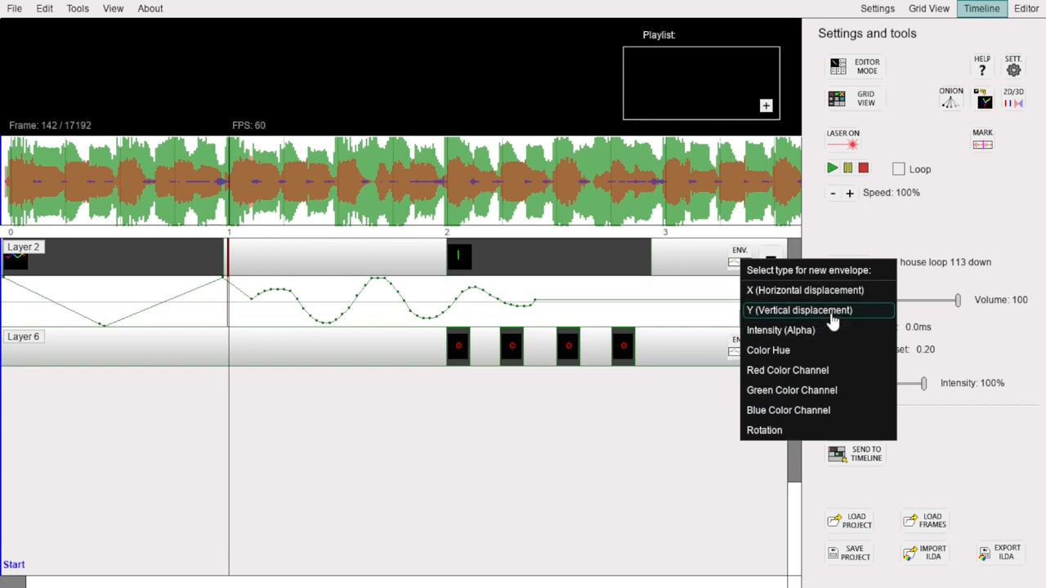
pyautogui.moveTo(775, 438)
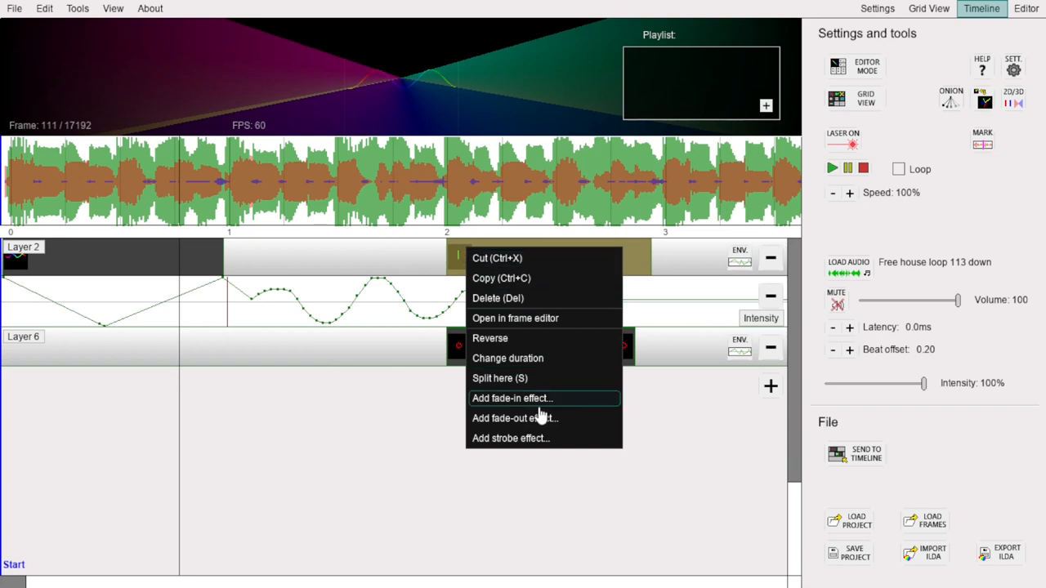
pyautogui.click(520, 399)
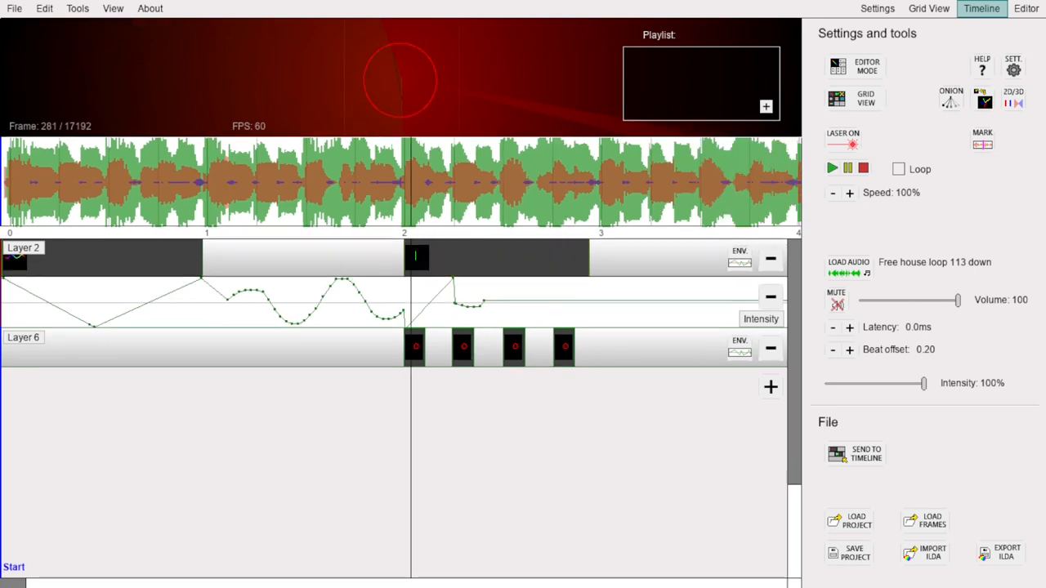
pyautogui.moveTo(735, 281)
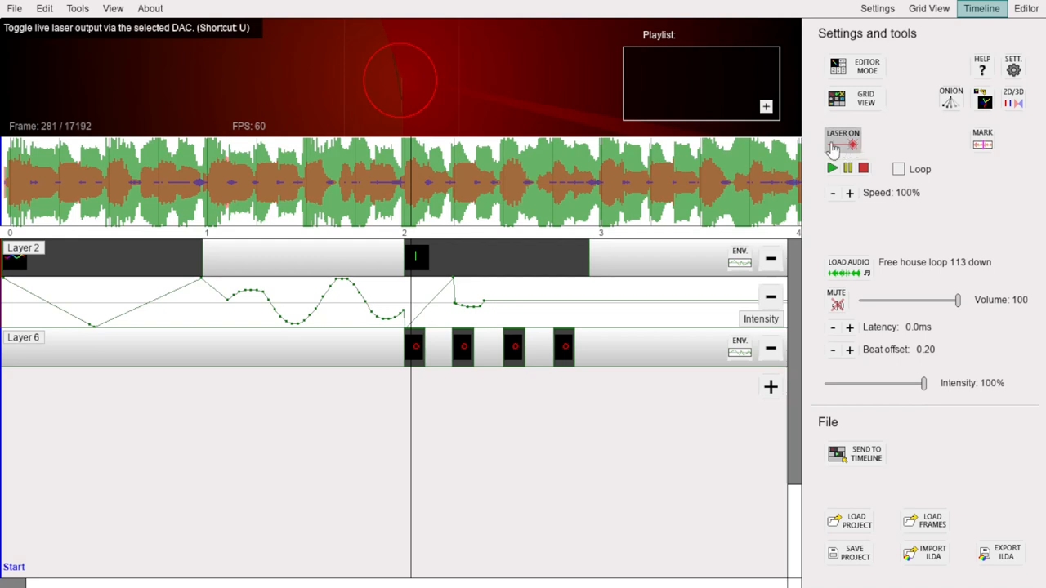
# Step: Switch from the timeline to the program settings page
pyautogui.click(843, 144)
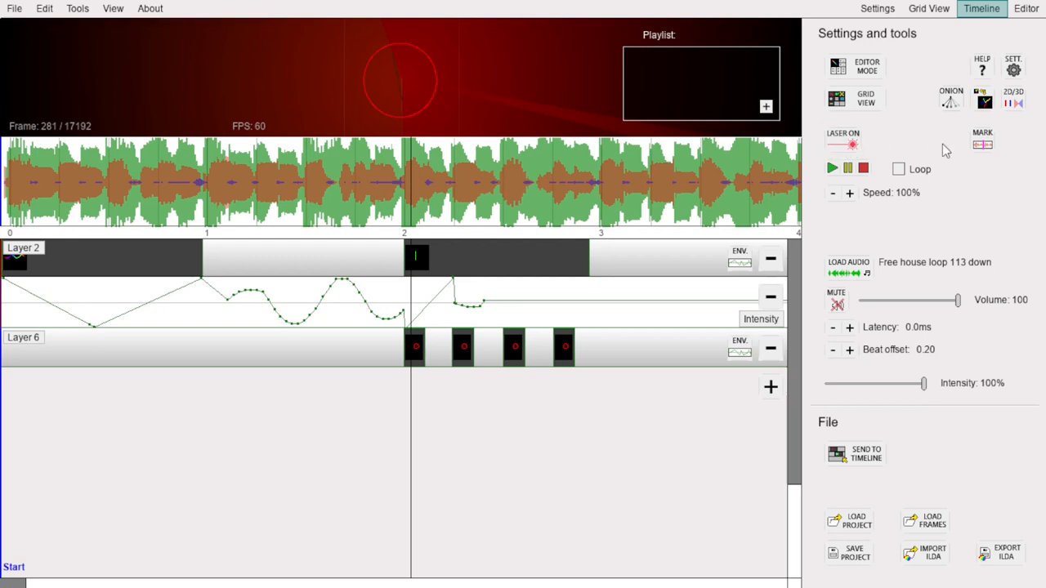
pyautogui.moveTo(1010, 64)
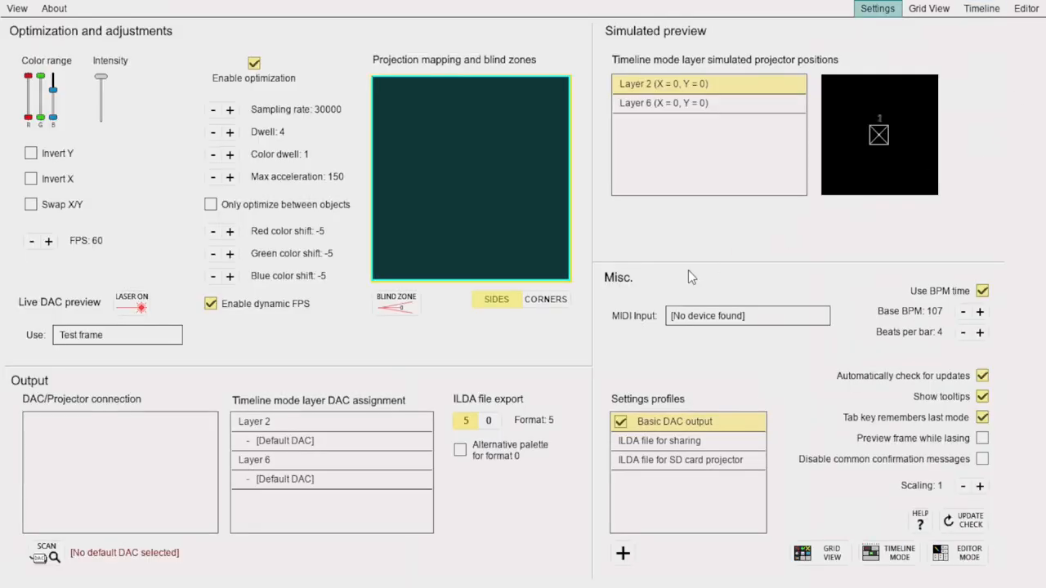
pyautogui.moveTo(876, 10)
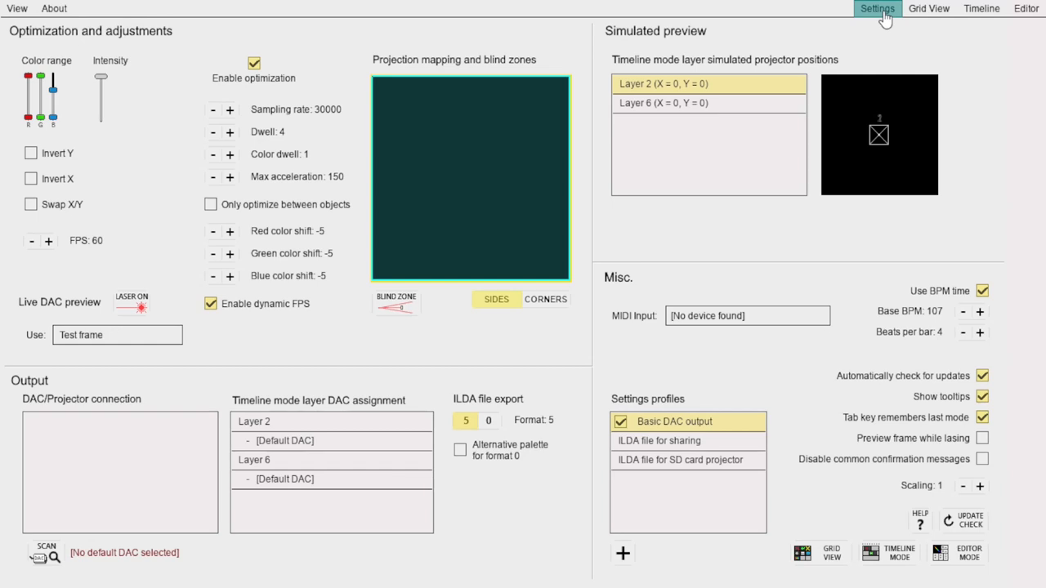
pyautogui.moveTo(870, 251)
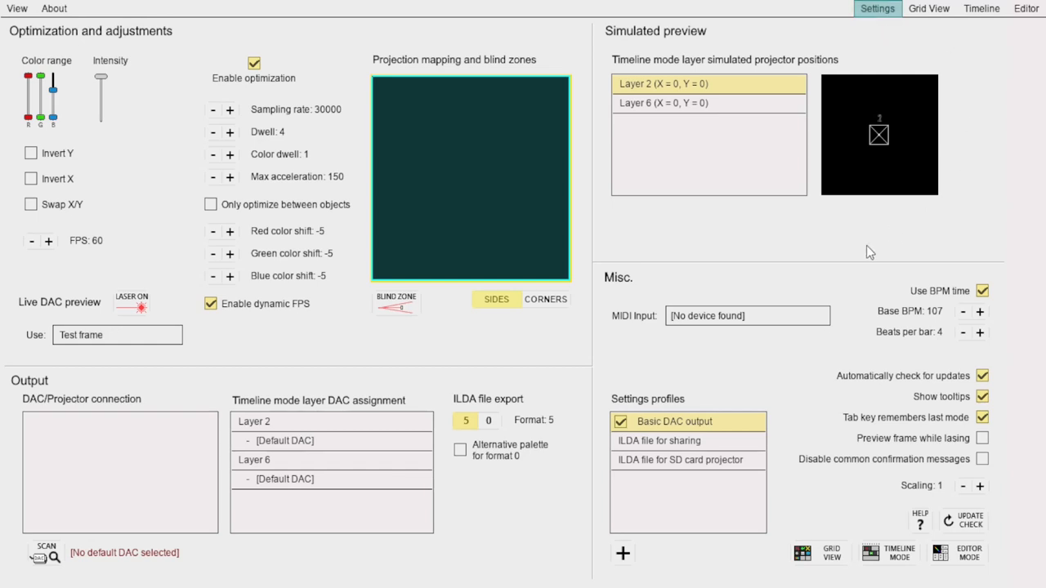
pyautogui.moveTo(246, 402)
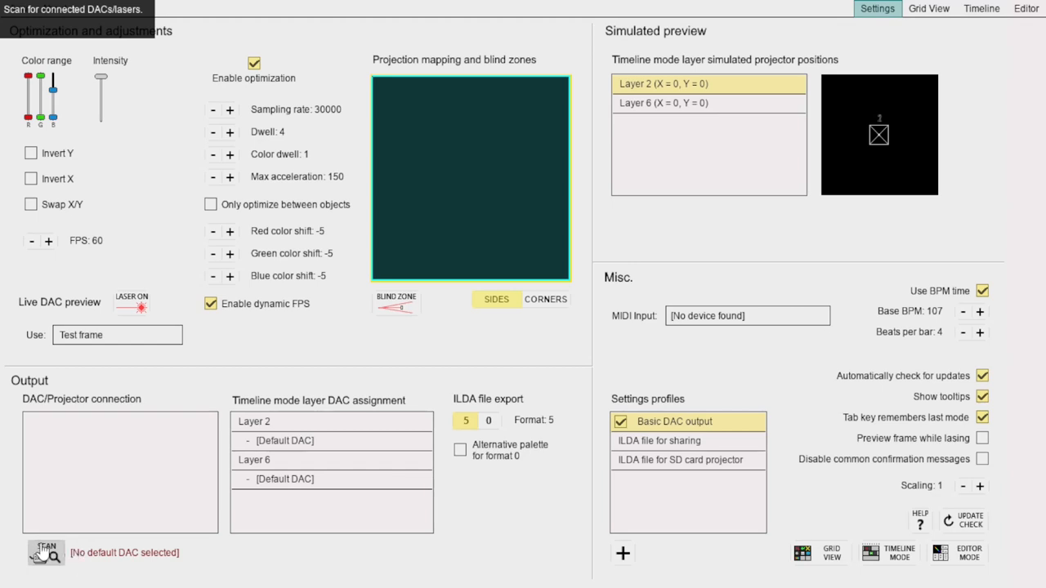
pyautogui.moveTo(264, 464)
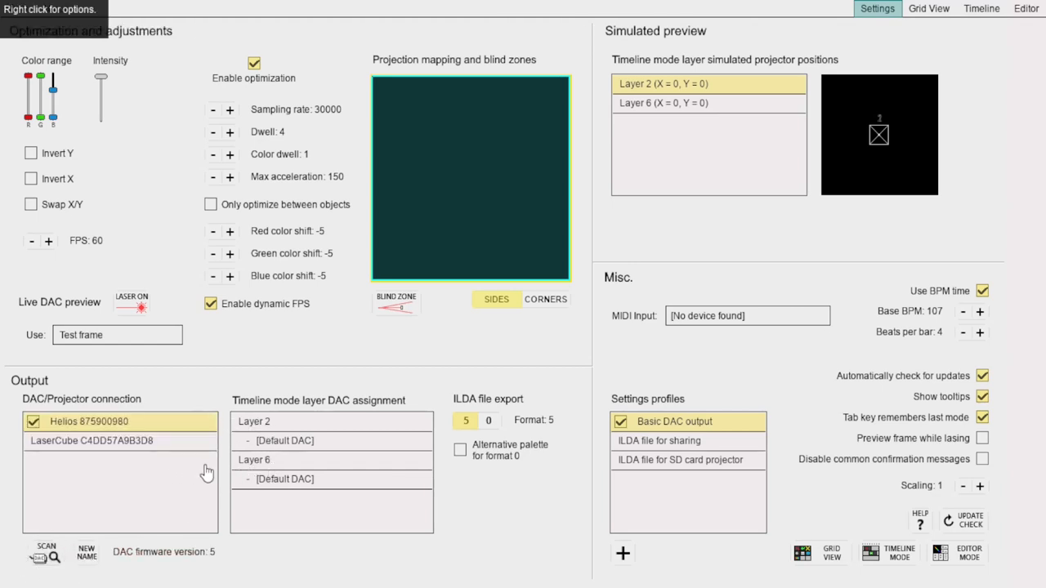
# Step: Rename the timeline layers to Primary and Secondary, then return to the DAC settings
pyautogui.click(981, 10)
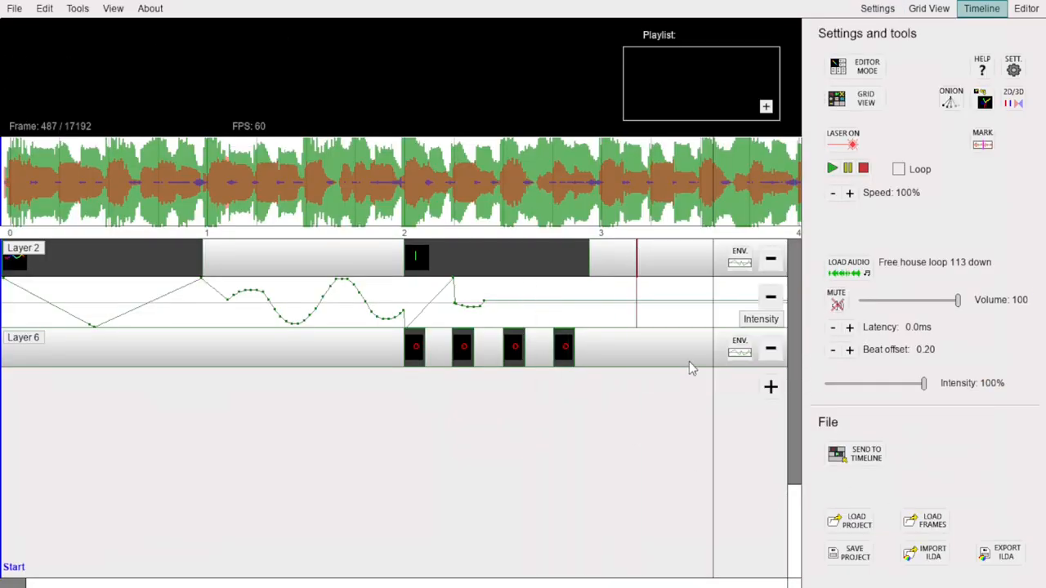
pyautogui.rightClick(608, 351)
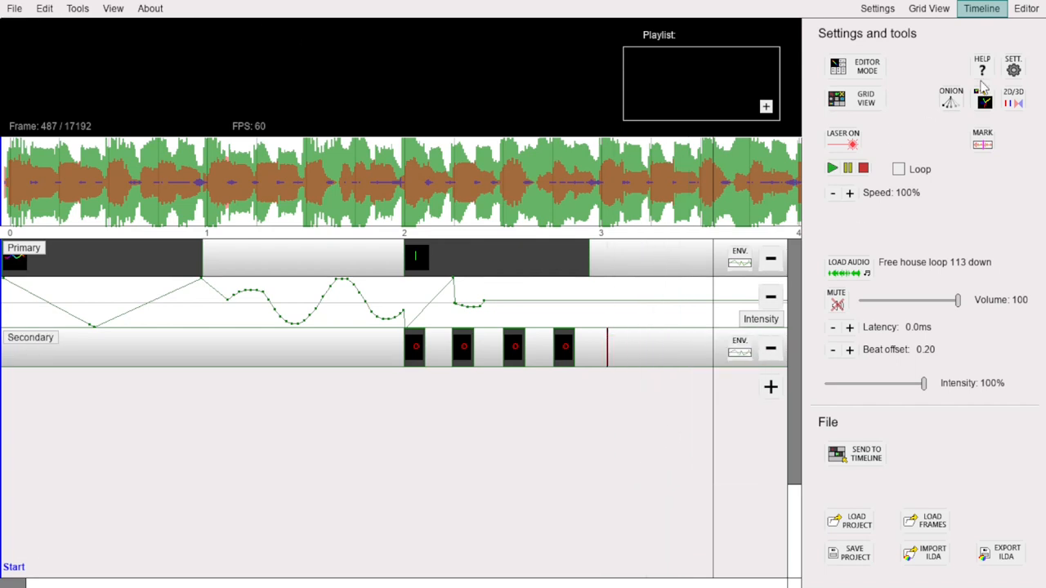
pyautogui.click(876, 10)
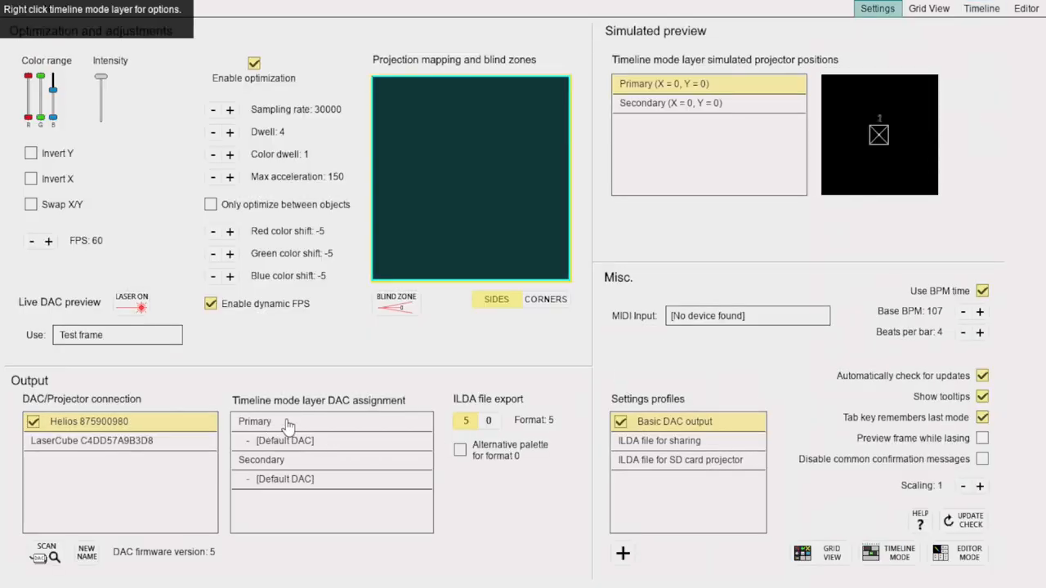
# Step: Assign the Helios DAC to the Primary layer with the Basic DAC output profile
pyautogui.click(285, 441)
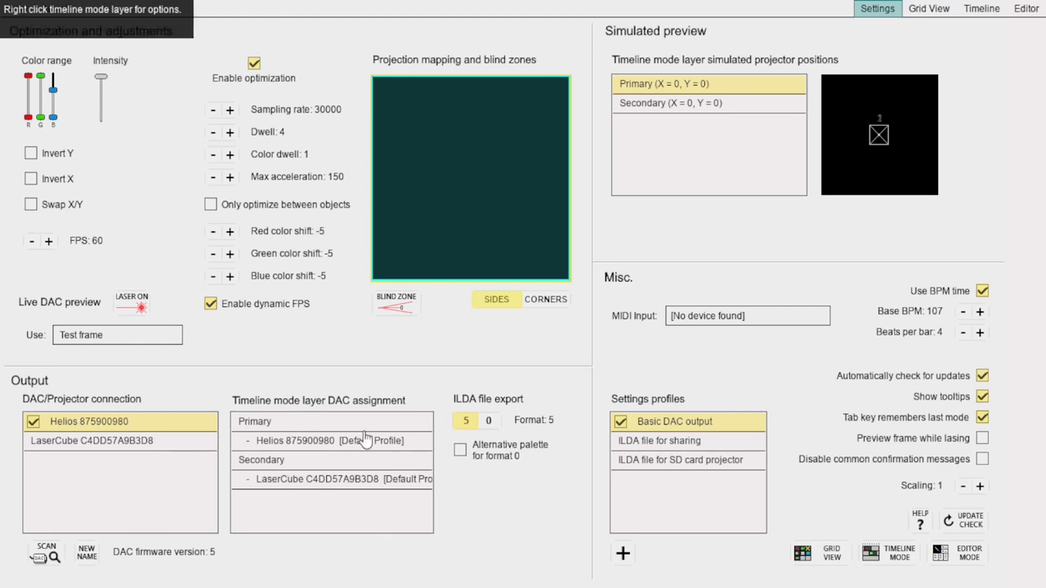
pyautogui.rightClick(330, 442)
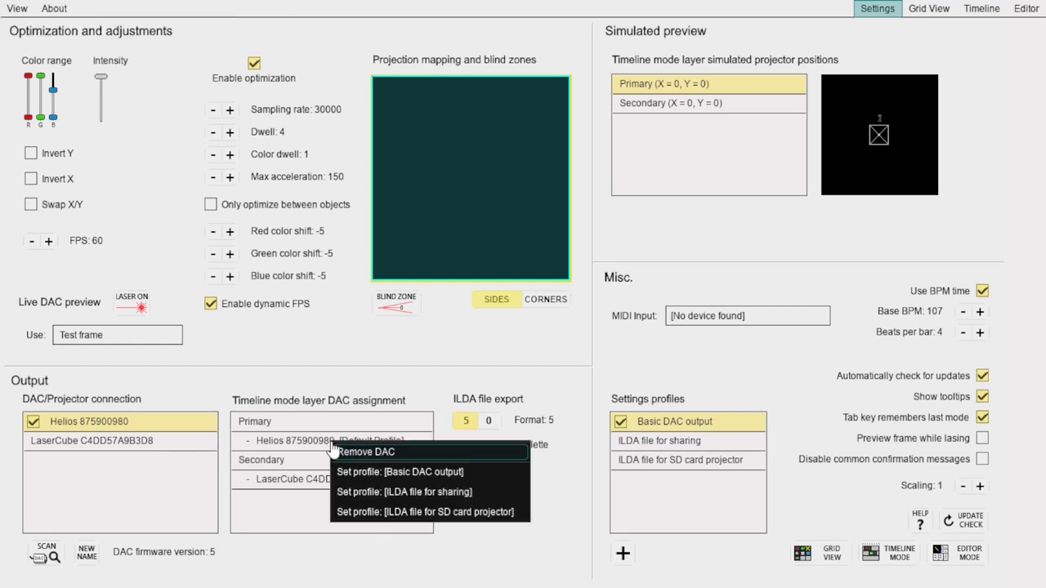
pyautogui.moveTo(435, 477)
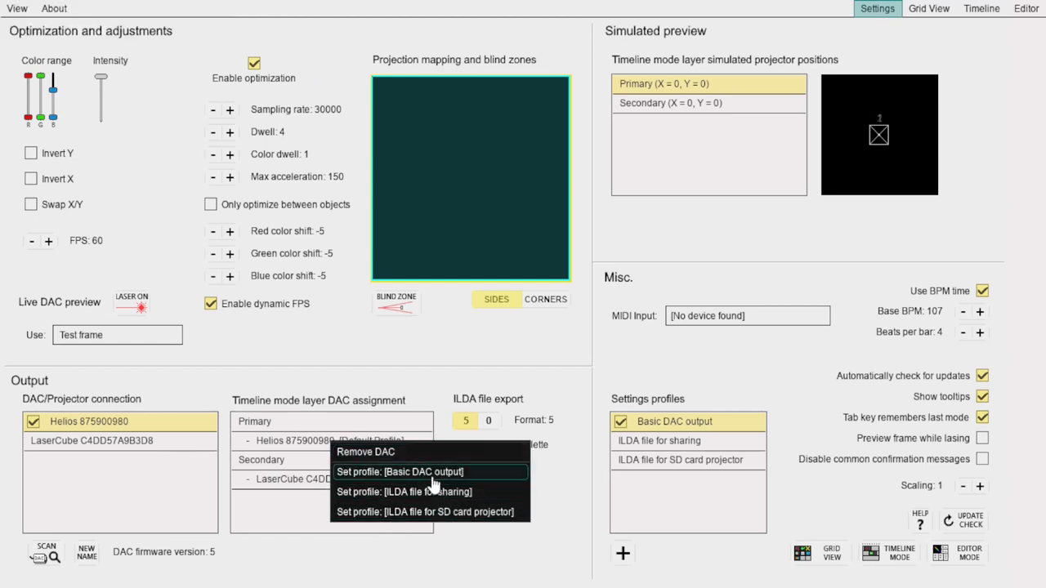
pyautogui.click(402, 471)
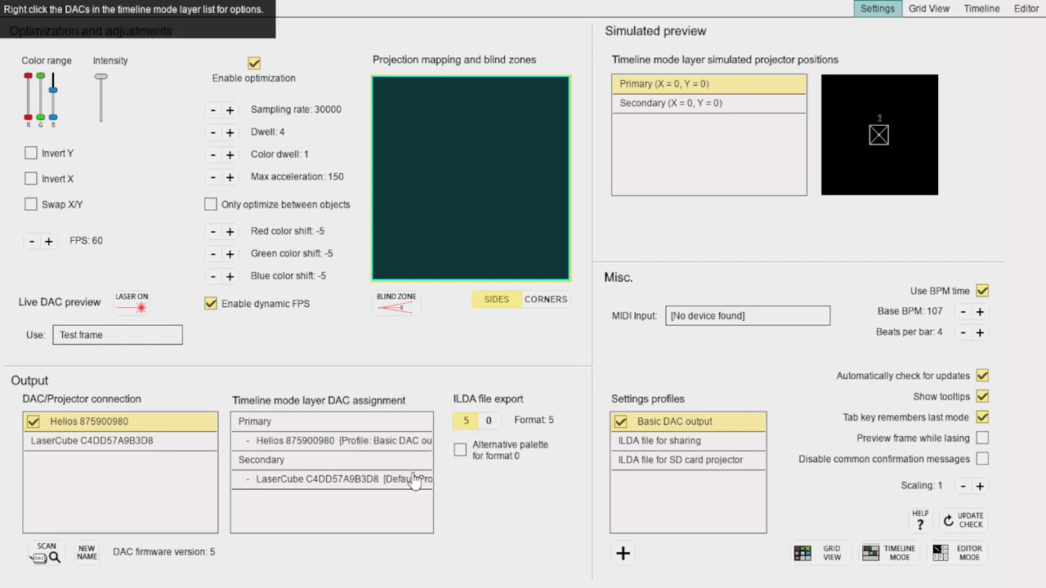
pyautogui.moveTo(334, 457)
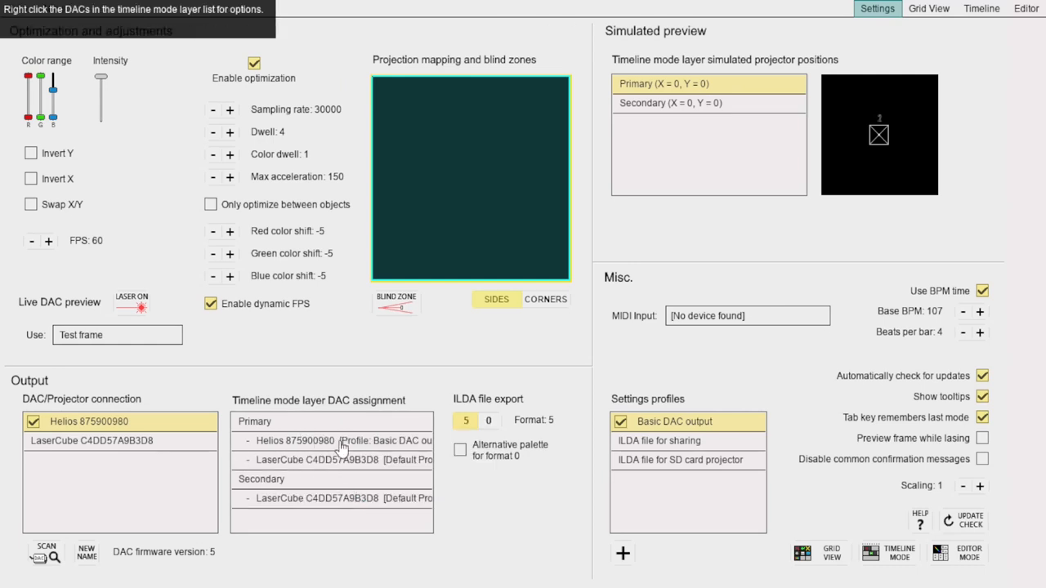
pyautogui.moveTo(350, 468)
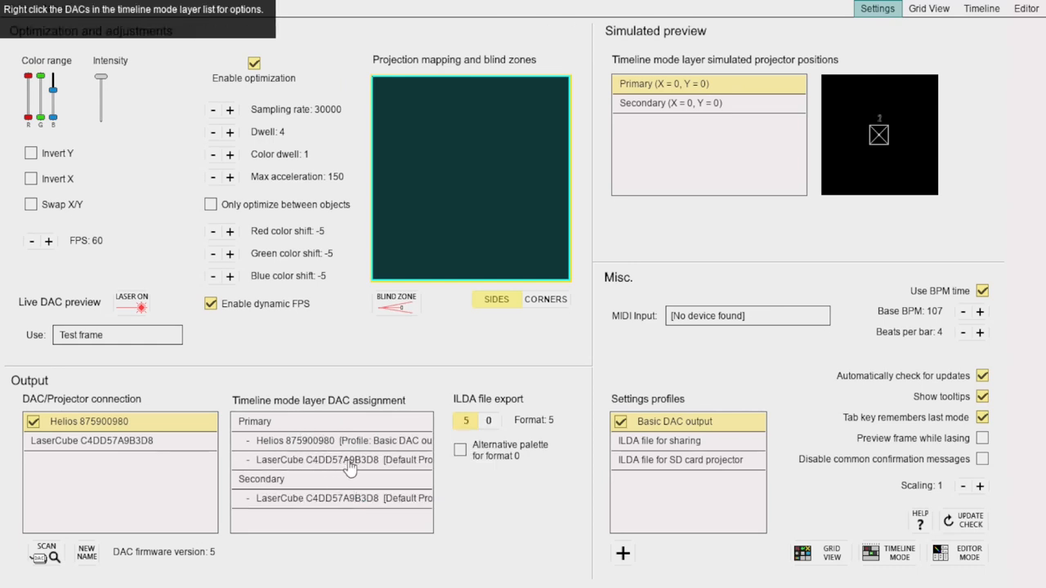
pyautogui.moveTo(896, 554)
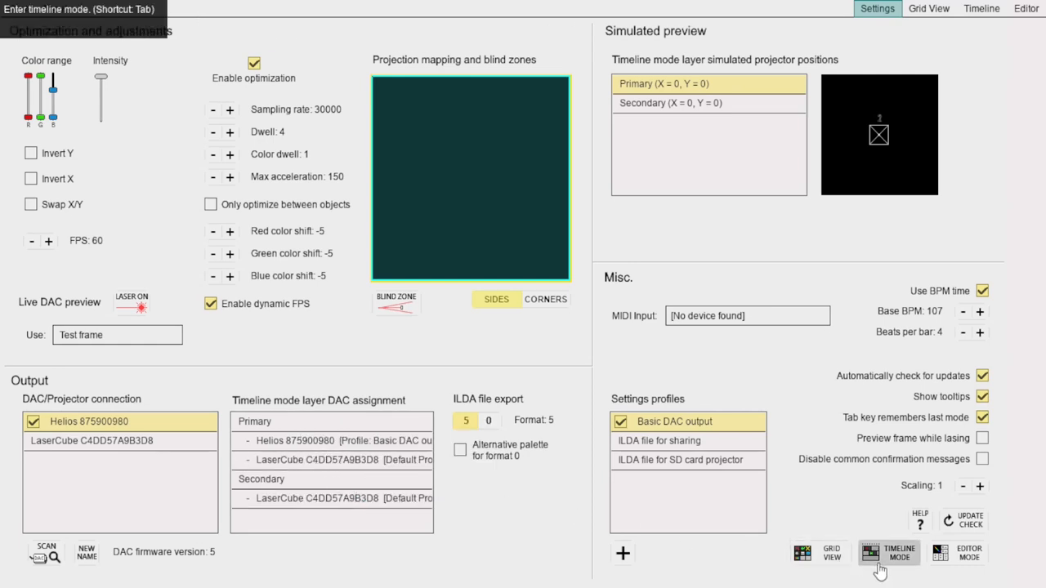
# Step: Return to Timeline mode and briefly toggle Laser On to test live Helios output
pyautogui.click(895, 551)
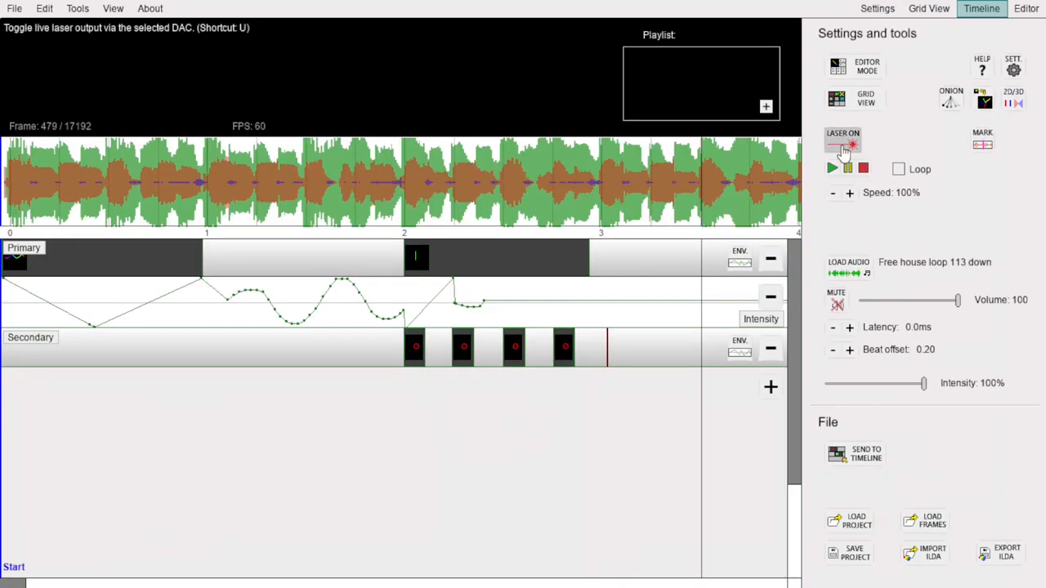
pyautogui.click(843, 145)
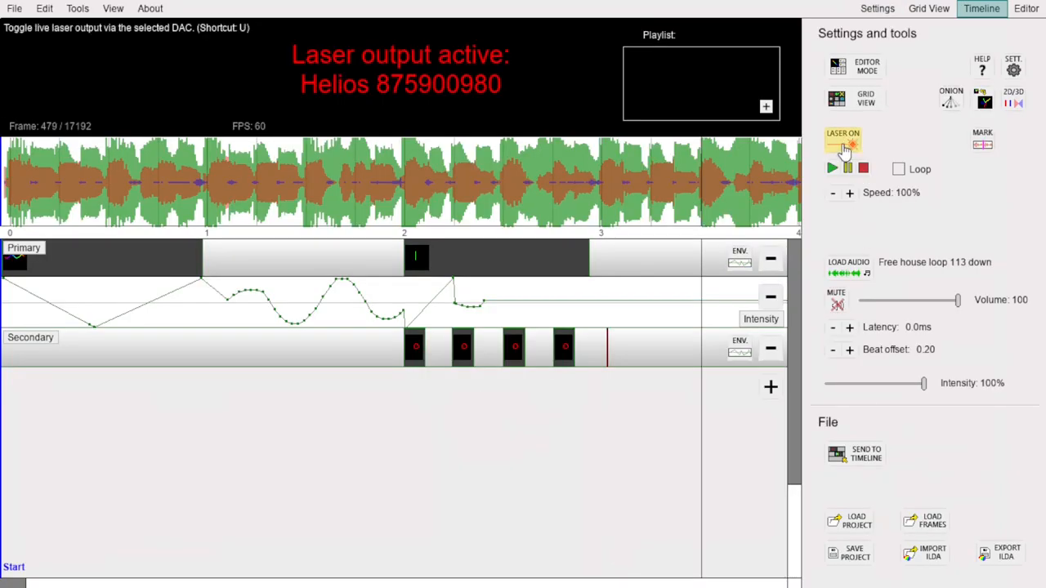
pyautogui.click(843, 145)
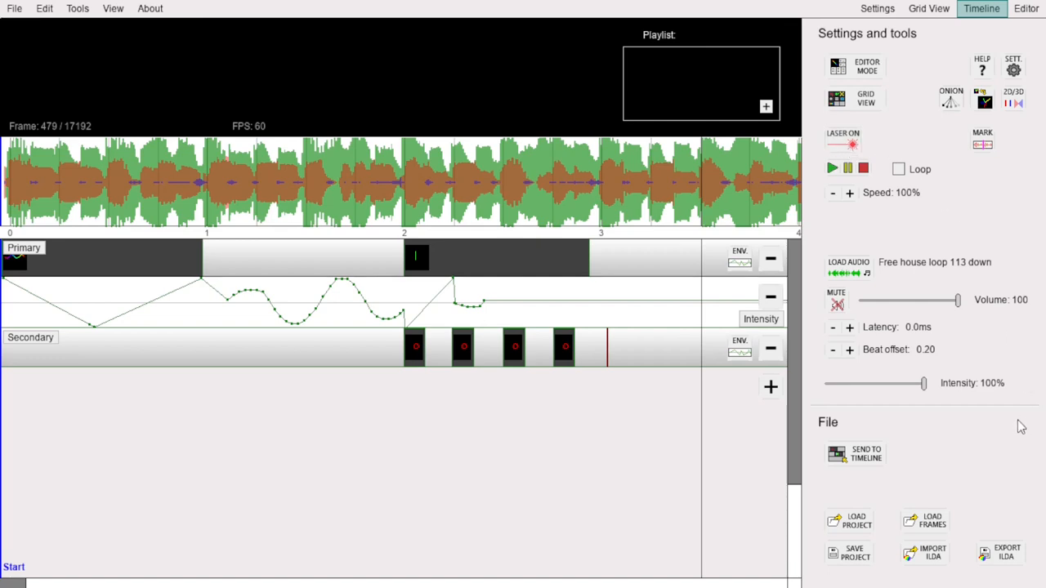